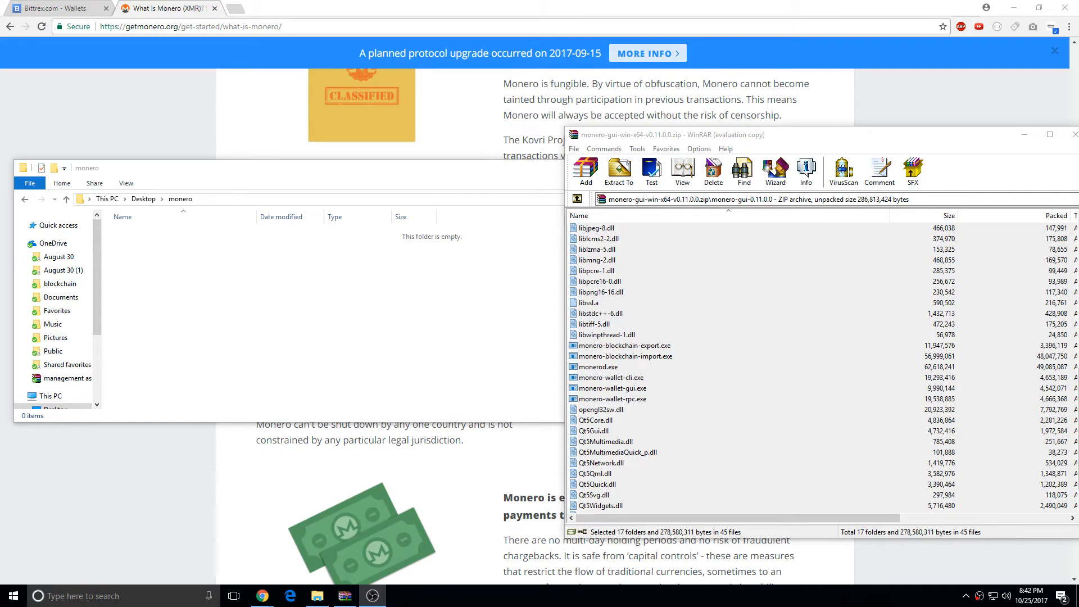
mouse_move(192, 438)
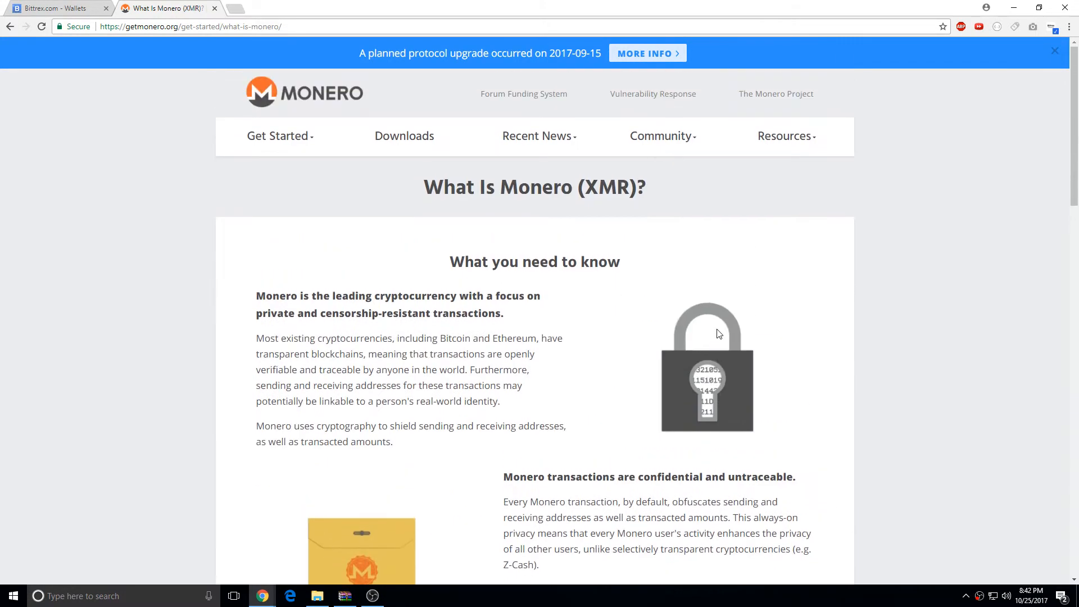
Scroll down through the getmonero.org 'What Is Monero (XMR)?' page
scroll("down", 3)
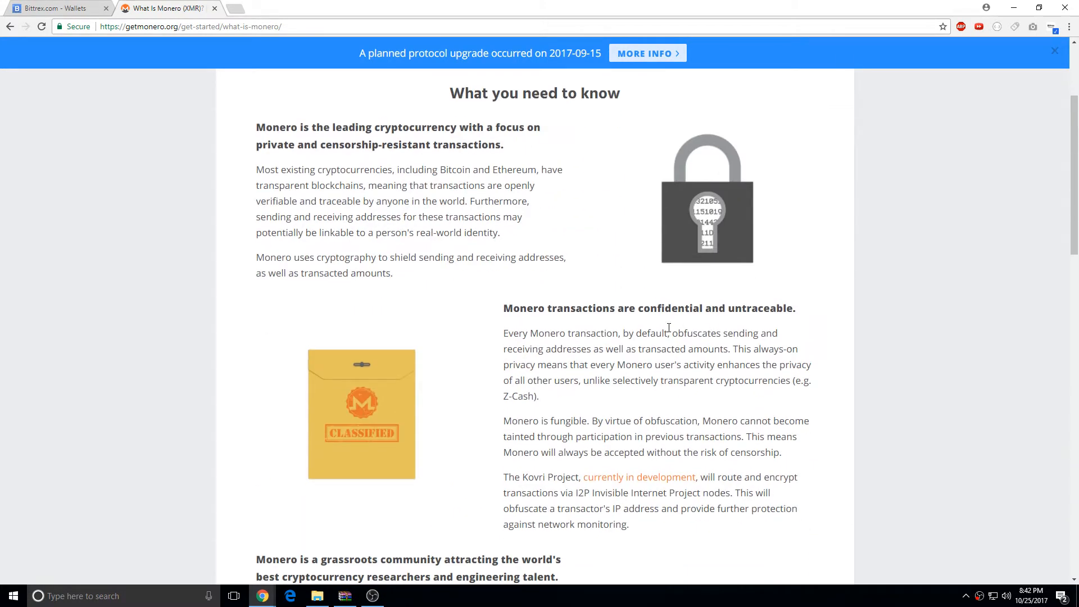
scroll("down", 3)
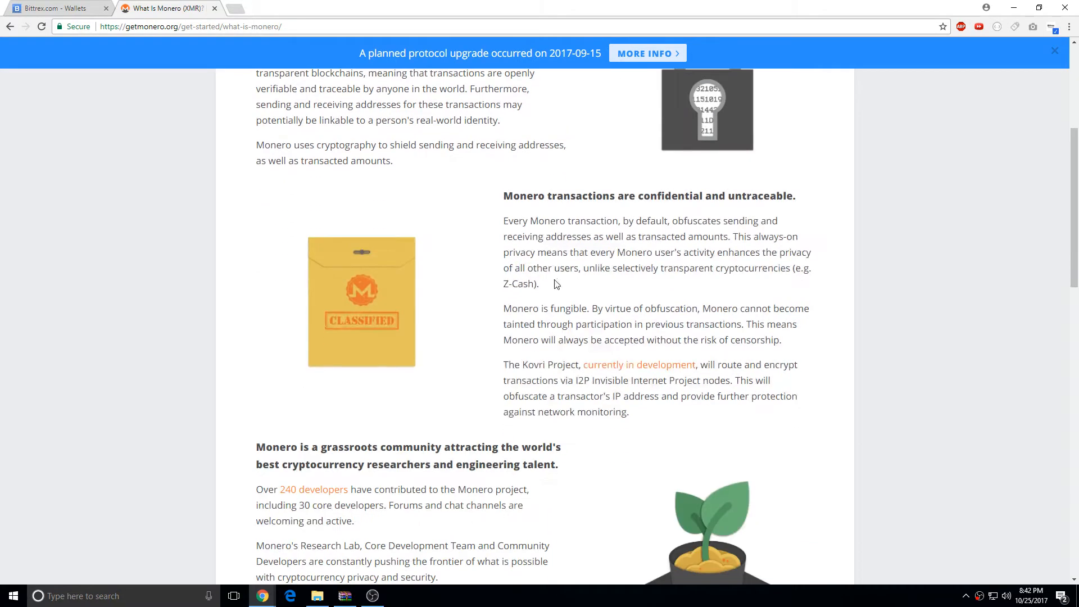
mouse_move(732, 299)
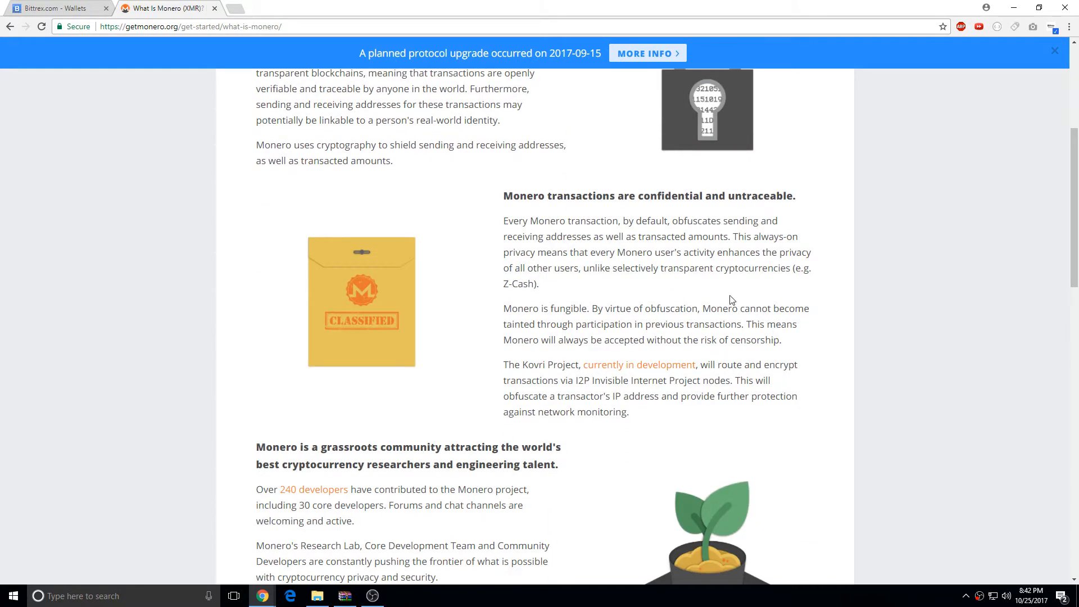
mouse_move(797, 303)
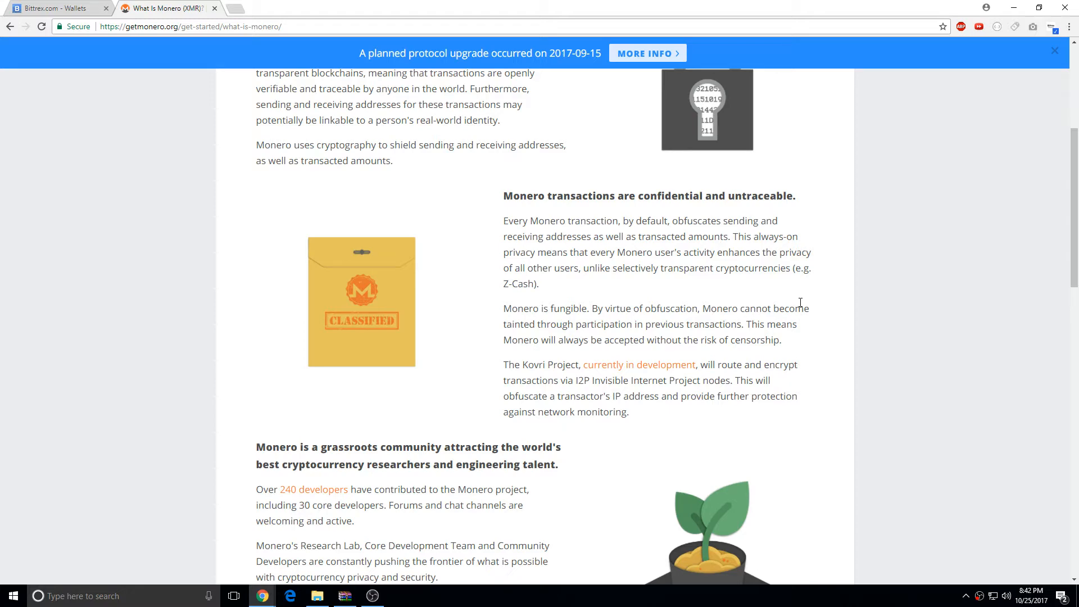
scroll("down", 3)
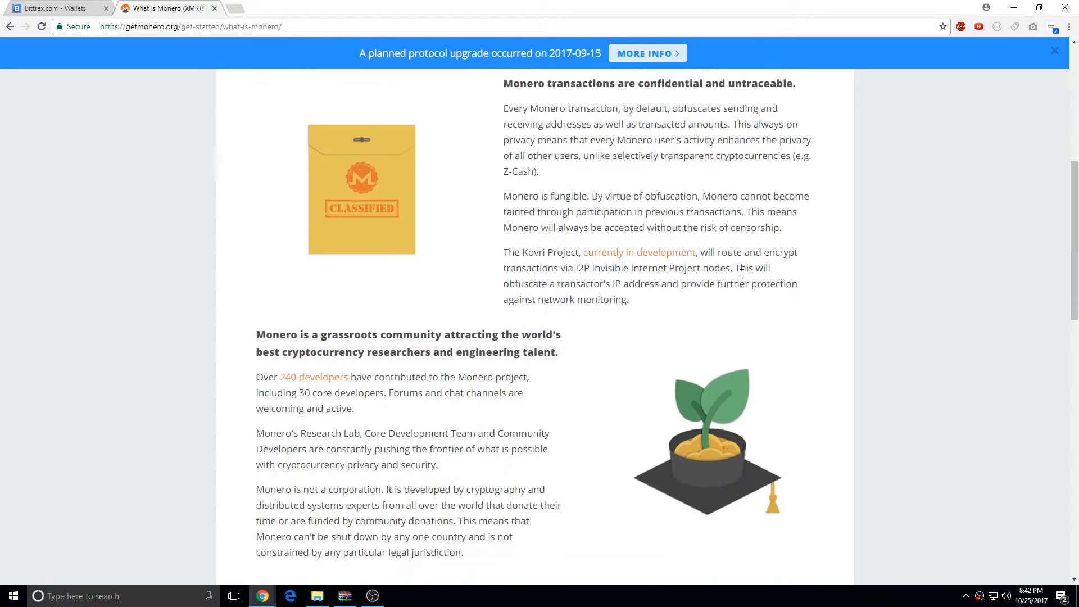
scroll("down", 3)
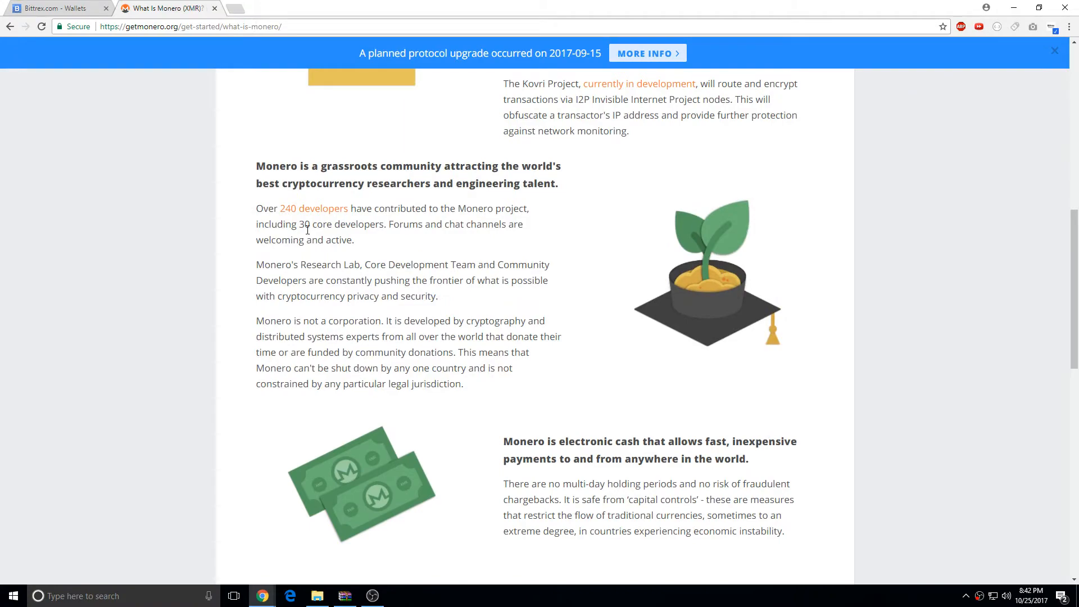
scroll("down", 3)
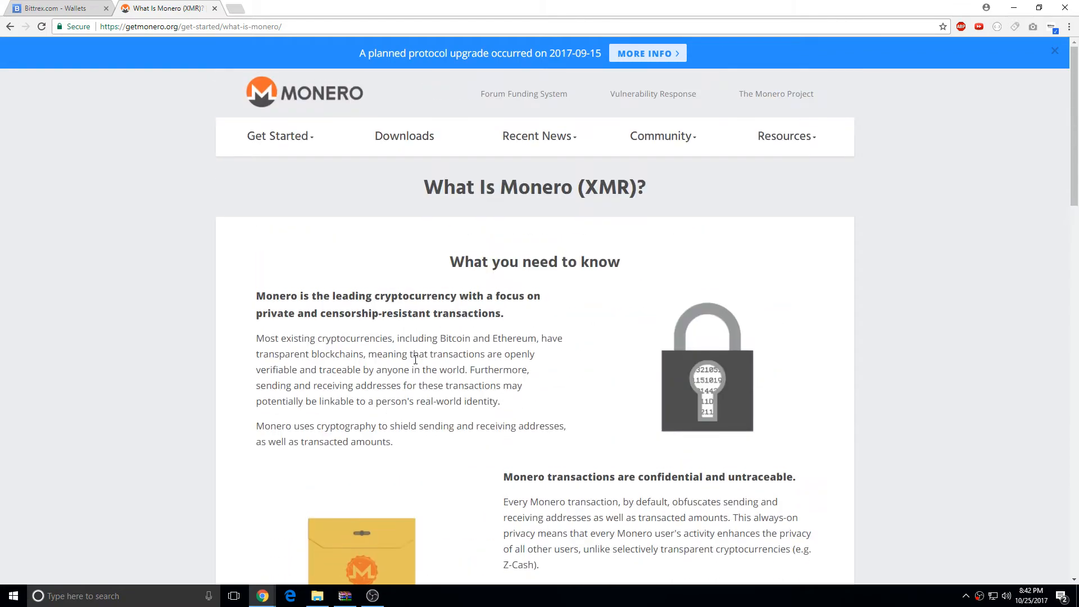
Go to the getmonero.org Downloads page and scroll to the Windows 64-bit release
left_click(404, 135)
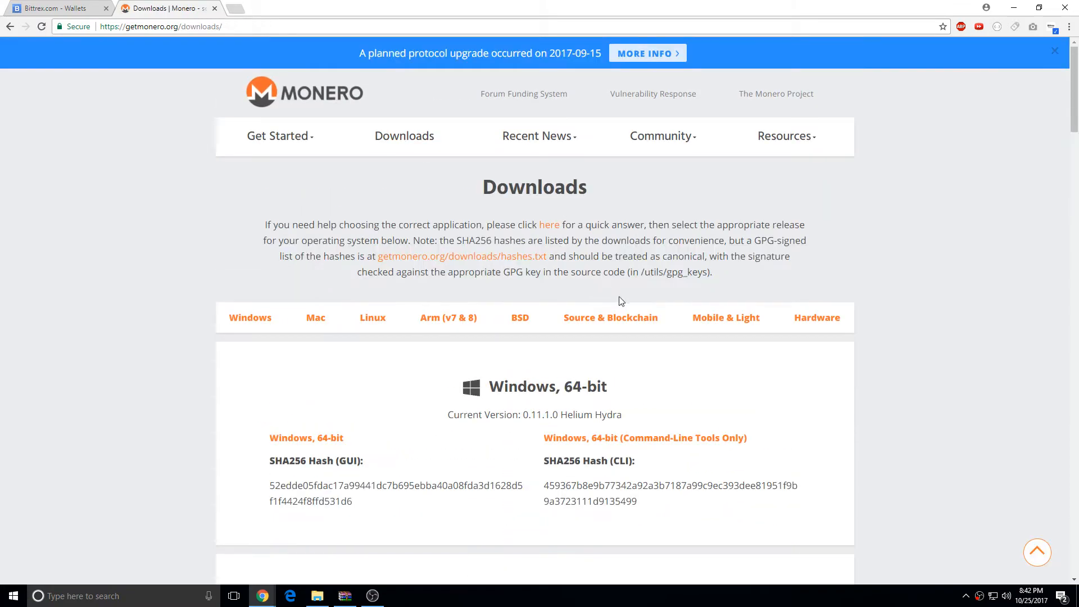
scroll("down", 3)
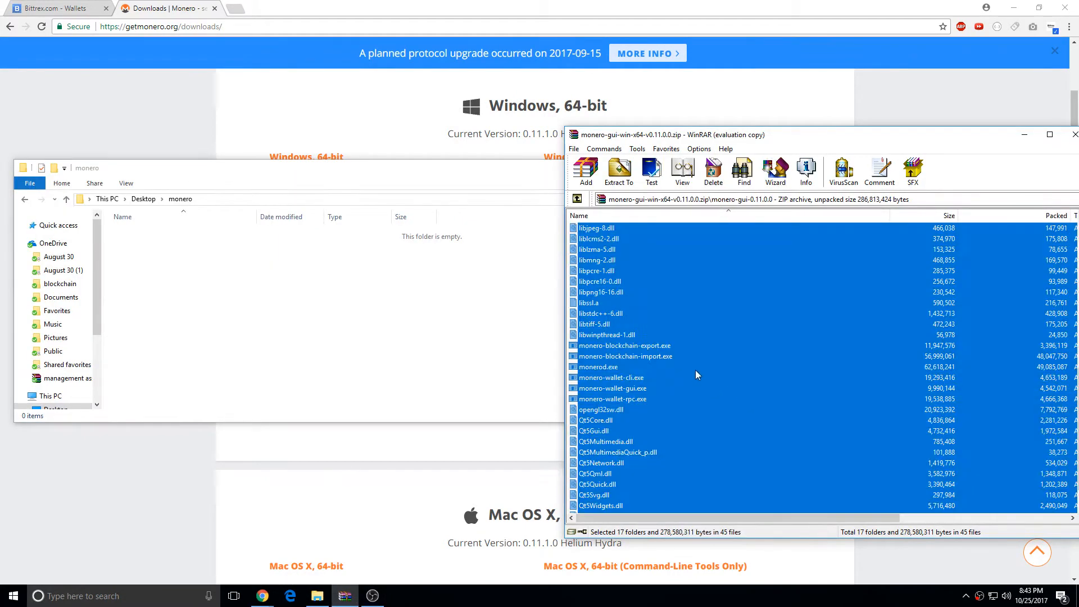
Extract the Monero GUI archive into the desktop monero folder, then launch Notepad
left_click(616, 171)
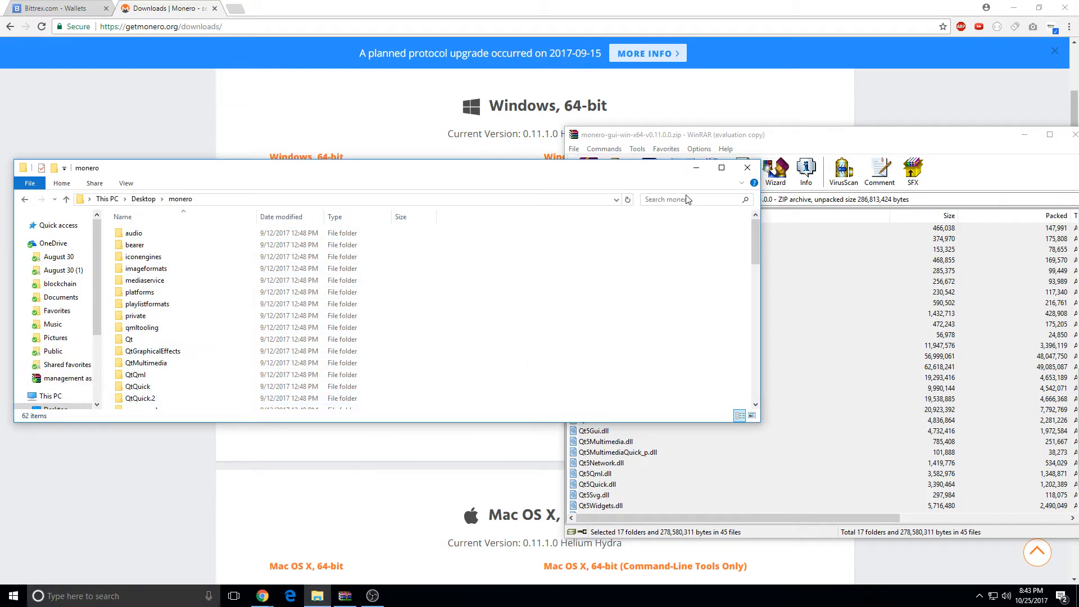
type("not")
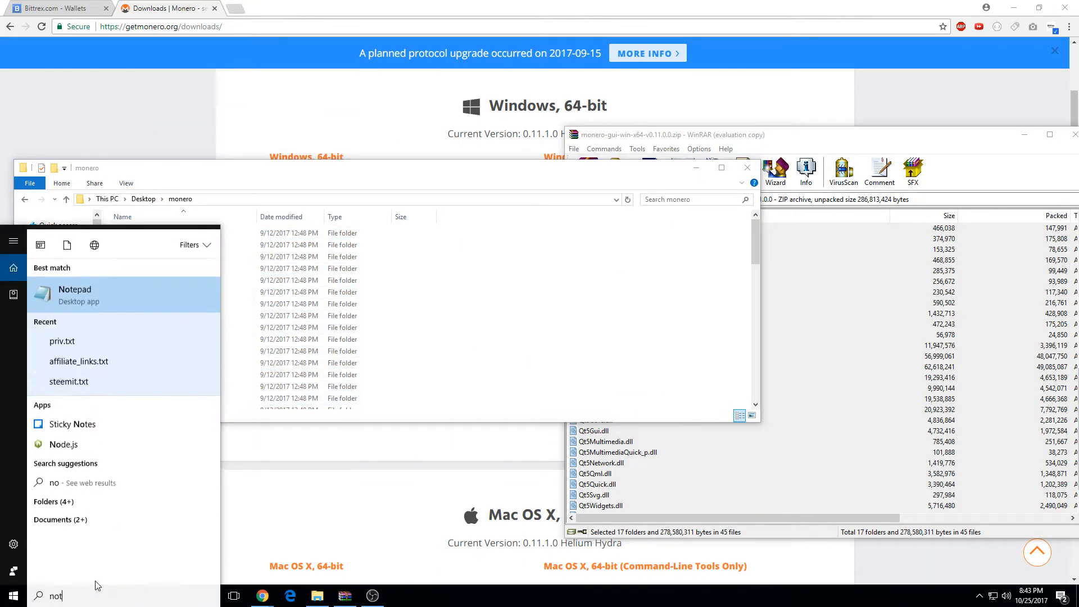
left_click(74, 295)
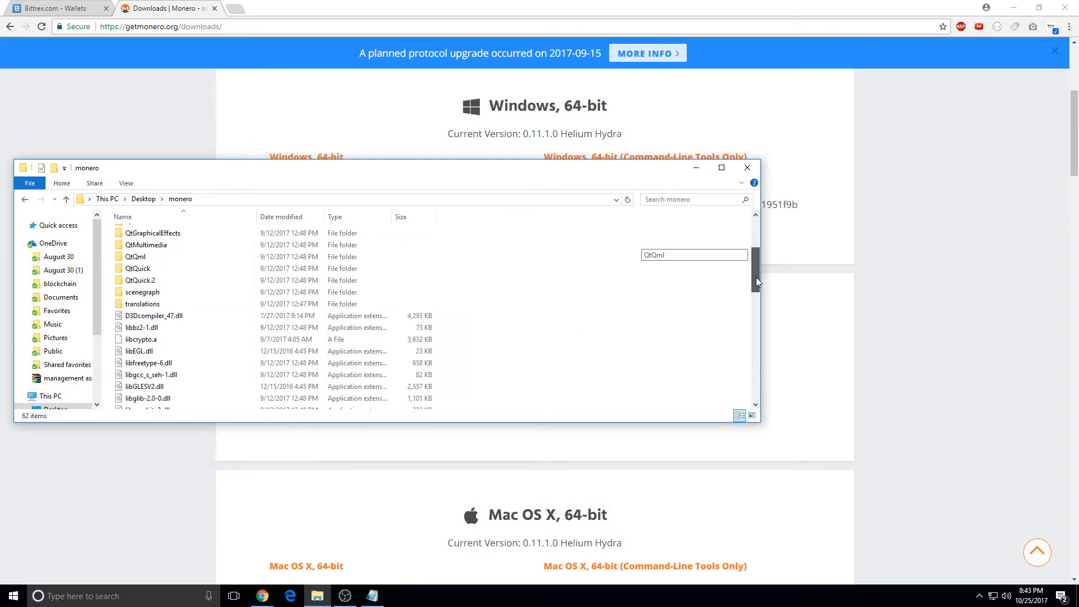
scroll("down", 3)
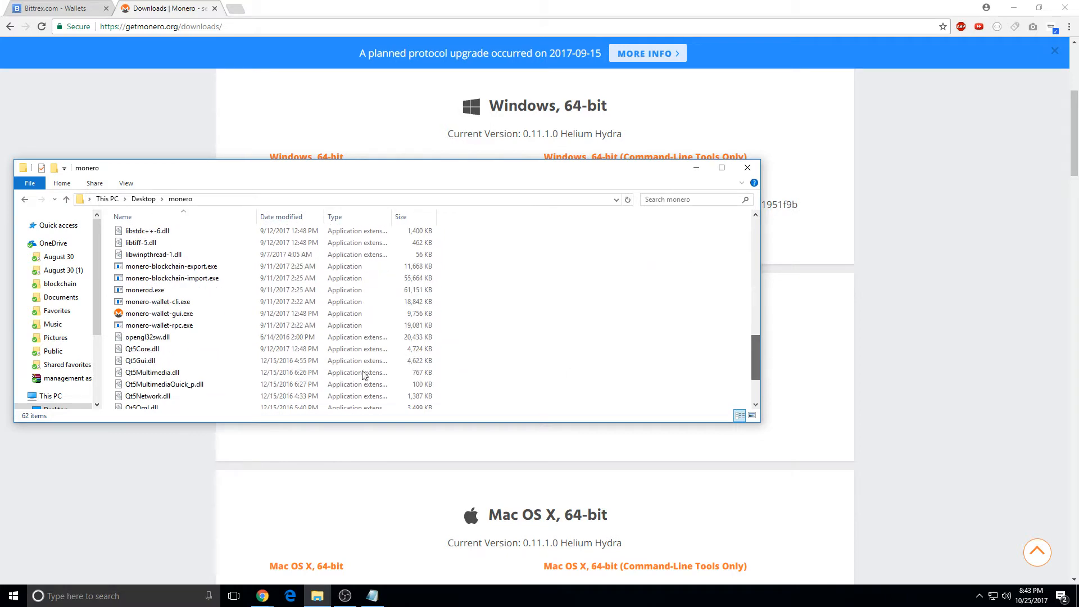
Launch monero-wallet-gui.exe, unlock the wallet with its password, and view the Address book
left_click(158, 313)
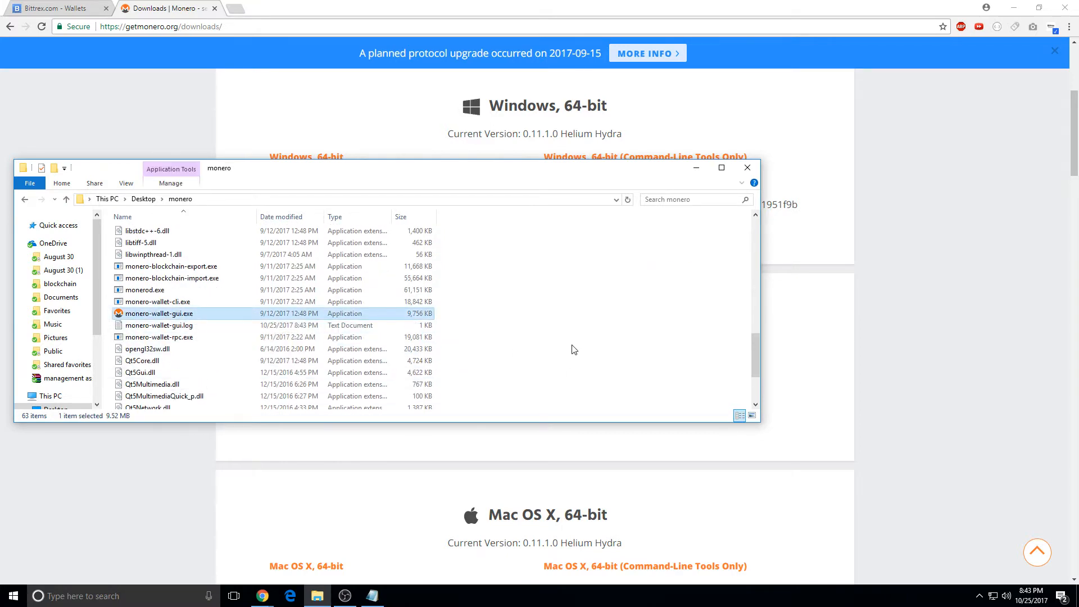
double_click(159, 313)
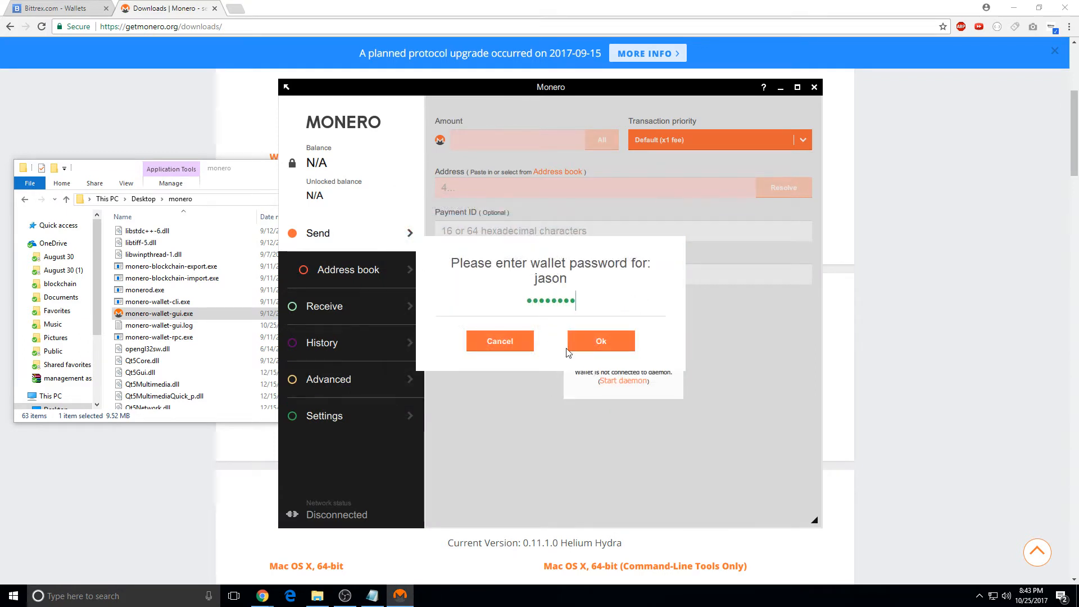
left_click(600, 341)
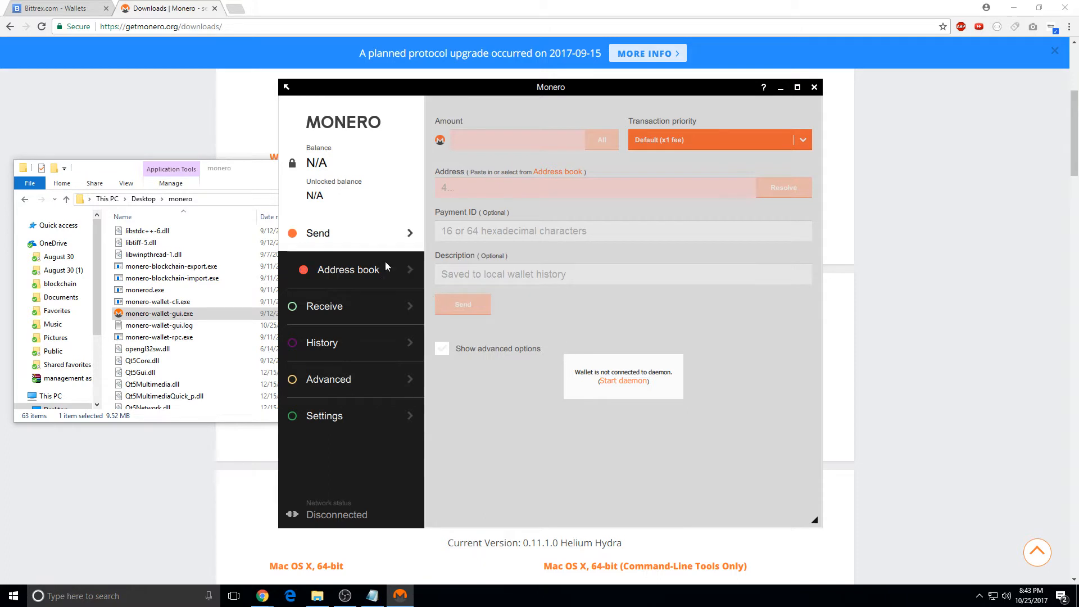
left_click(347, 270)
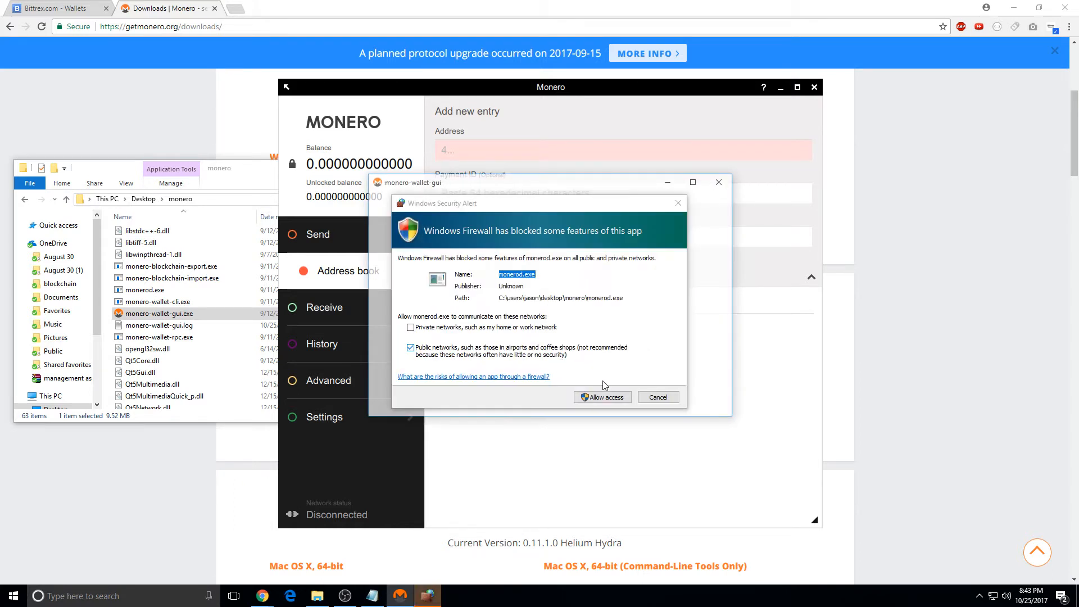
Allow monerod.exe through the Windows Security firewall alert
left_click(601, 396)
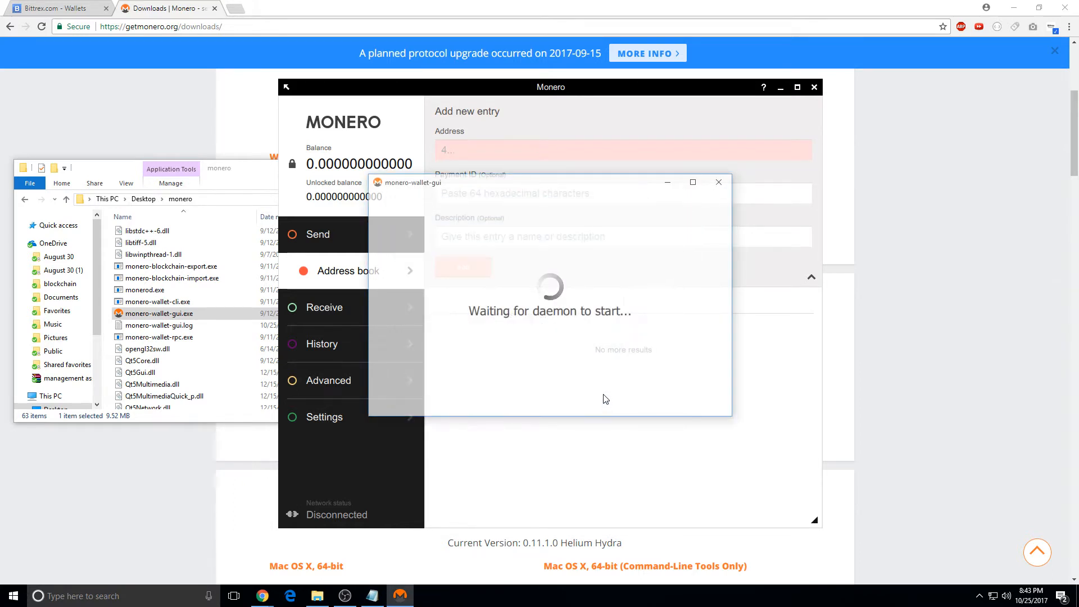
mouse_move(573, 362)
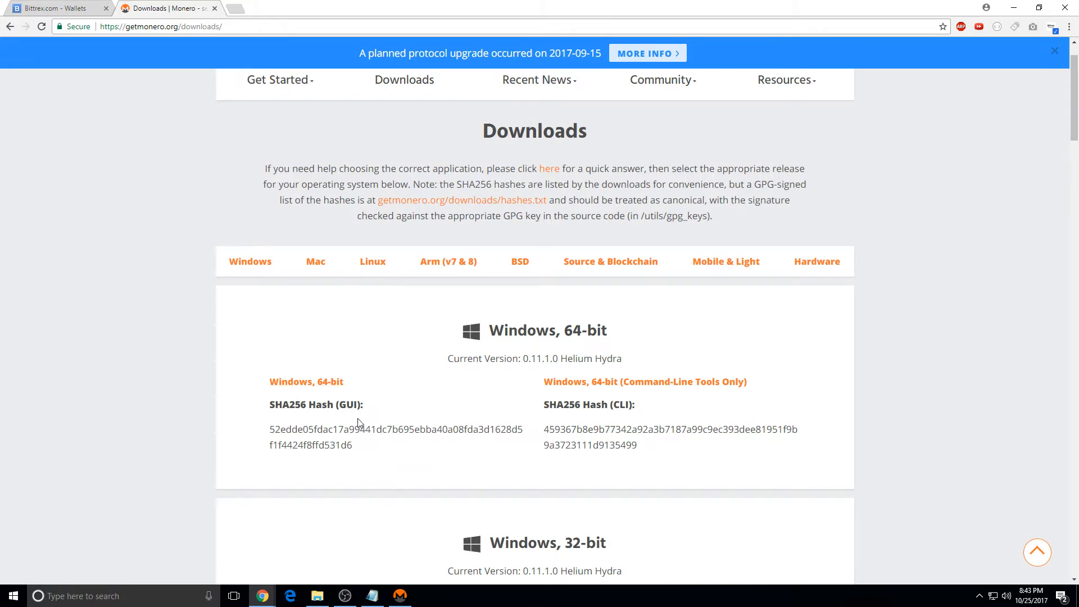
Read getmonero.org's Accepting Monero guide down to the payment ID and payment-scanning sections
scroll("down", 3)
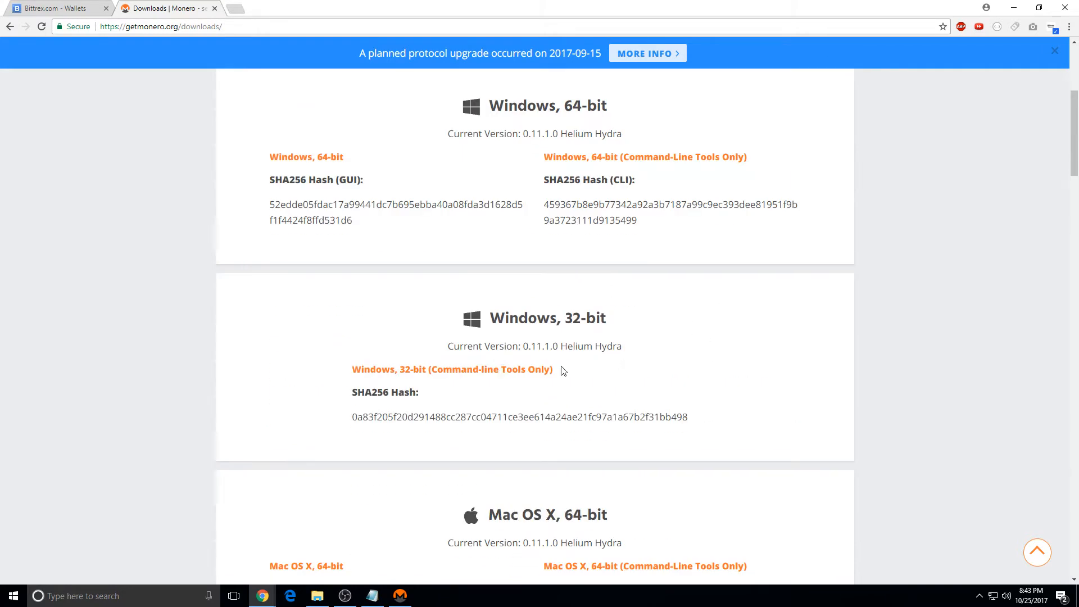
scroll("up", 3)
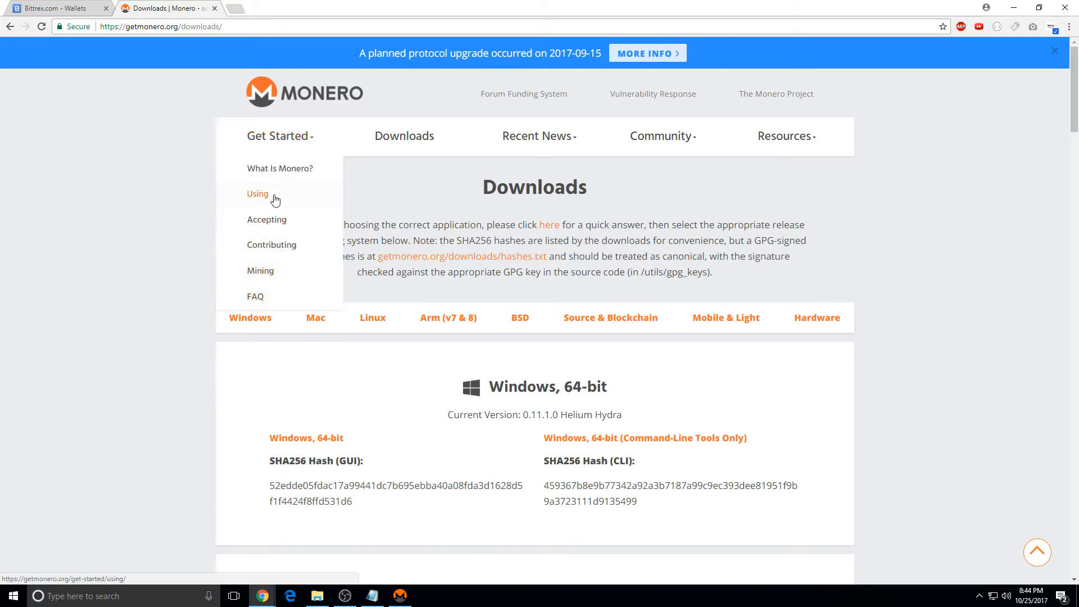
left_click(257, 193)
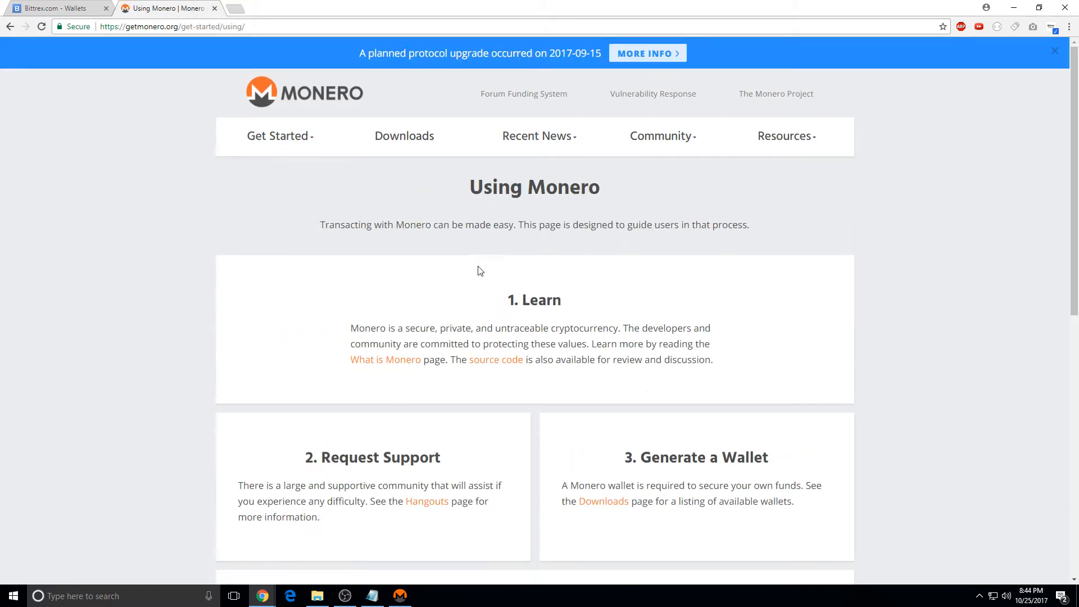
scroll("down", 3)
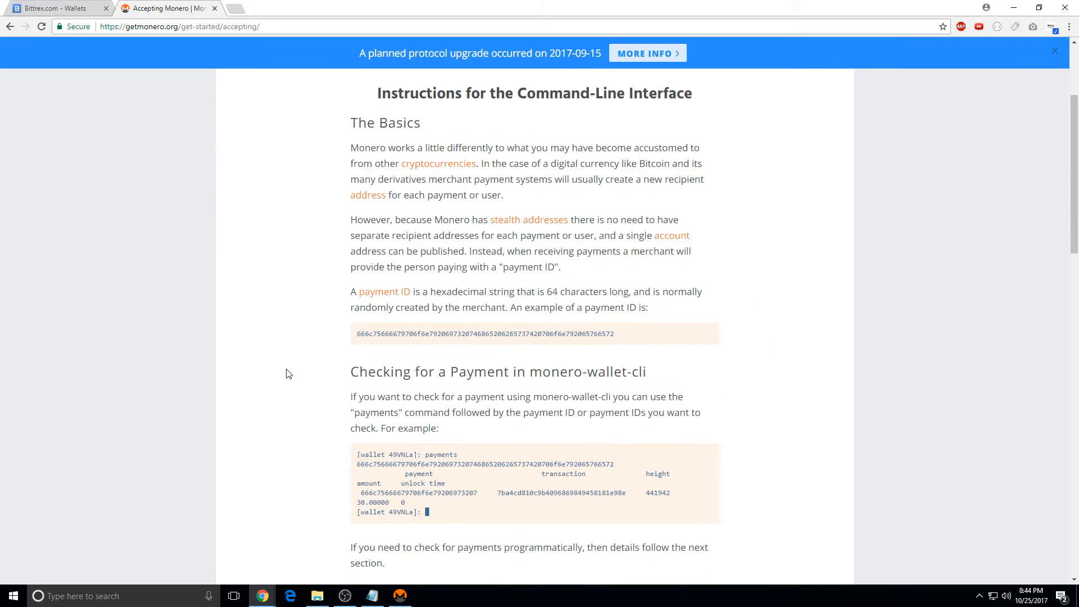
scroll("down", 3)
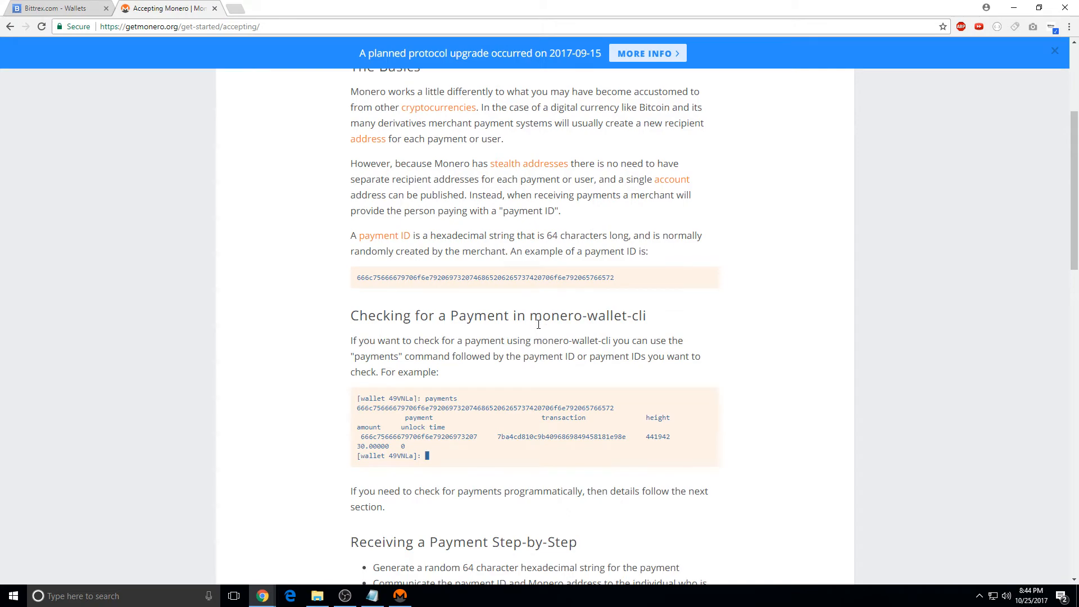
scroll("down", 3)
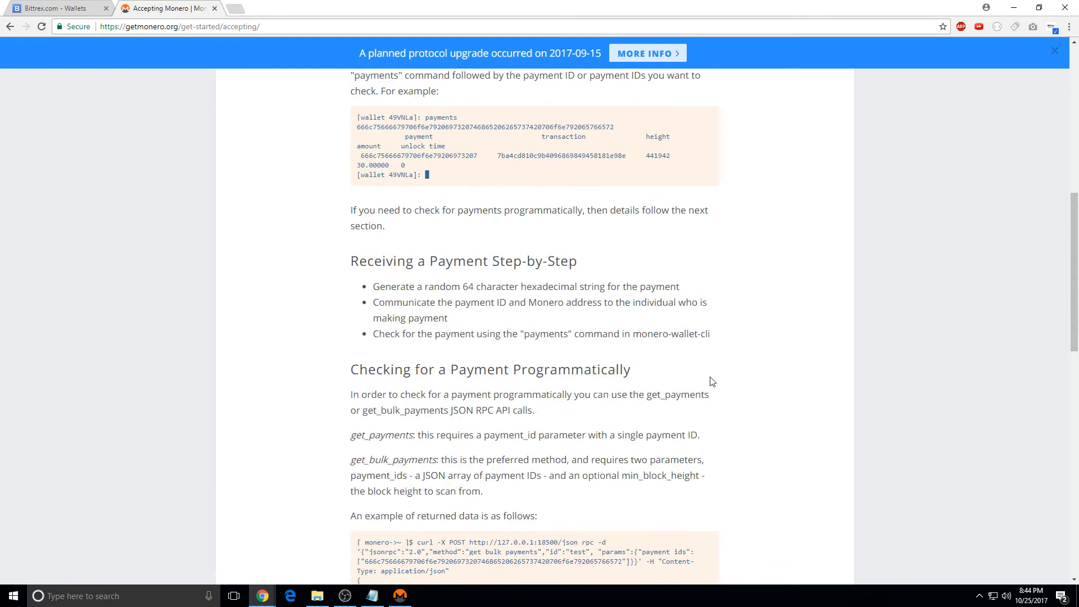
scroll("down", 3)
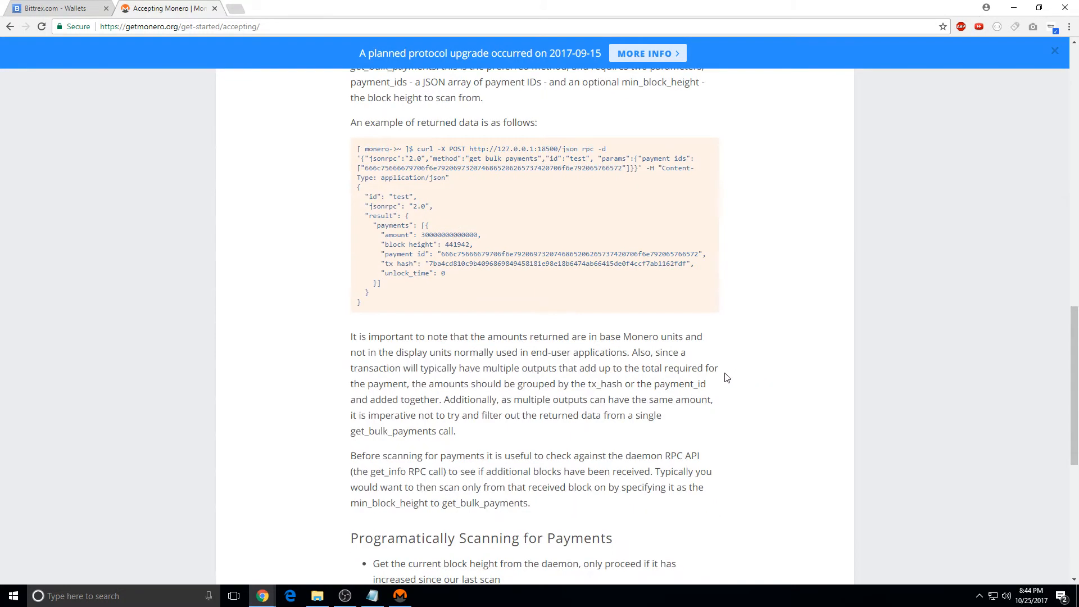
scroll("down", 3)
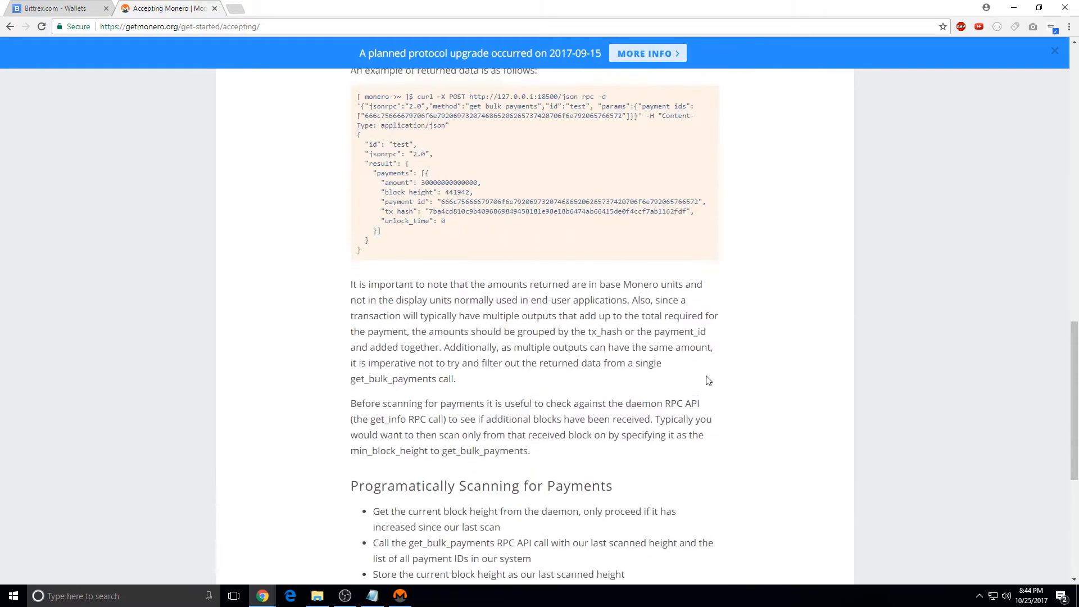
scroll("up", 3)
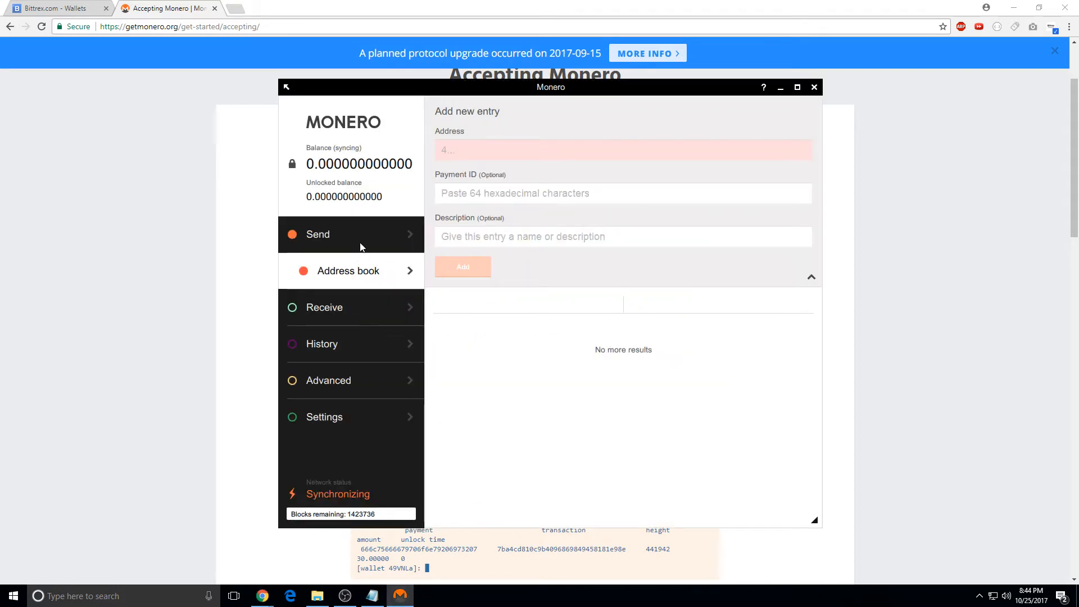
Show the wallet's Receive page with its address, payment ID fields and QR code
left_click(317, 234)
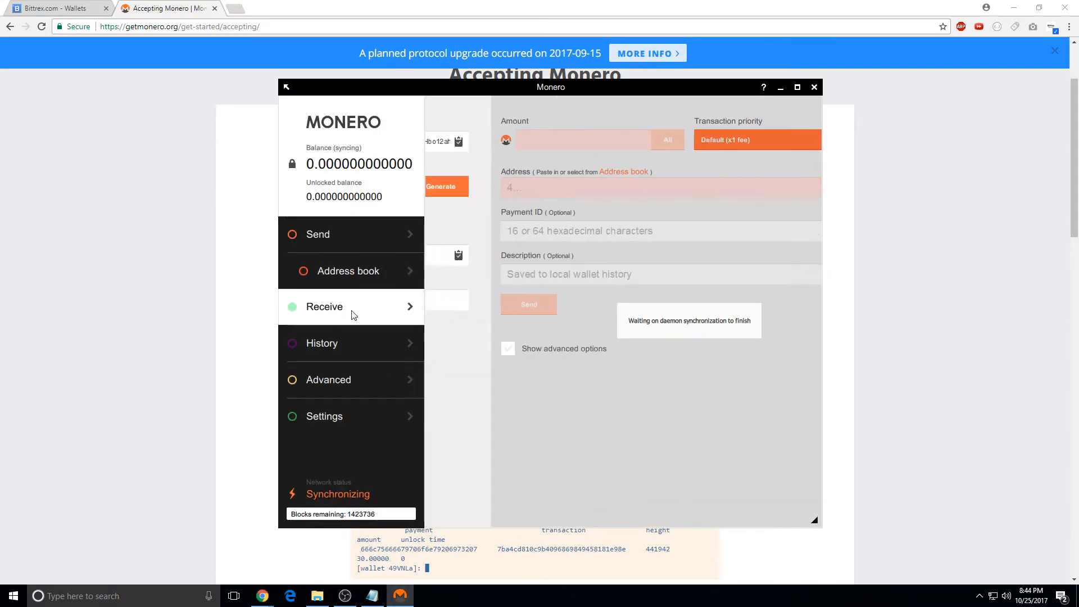
left_click(324, 306)
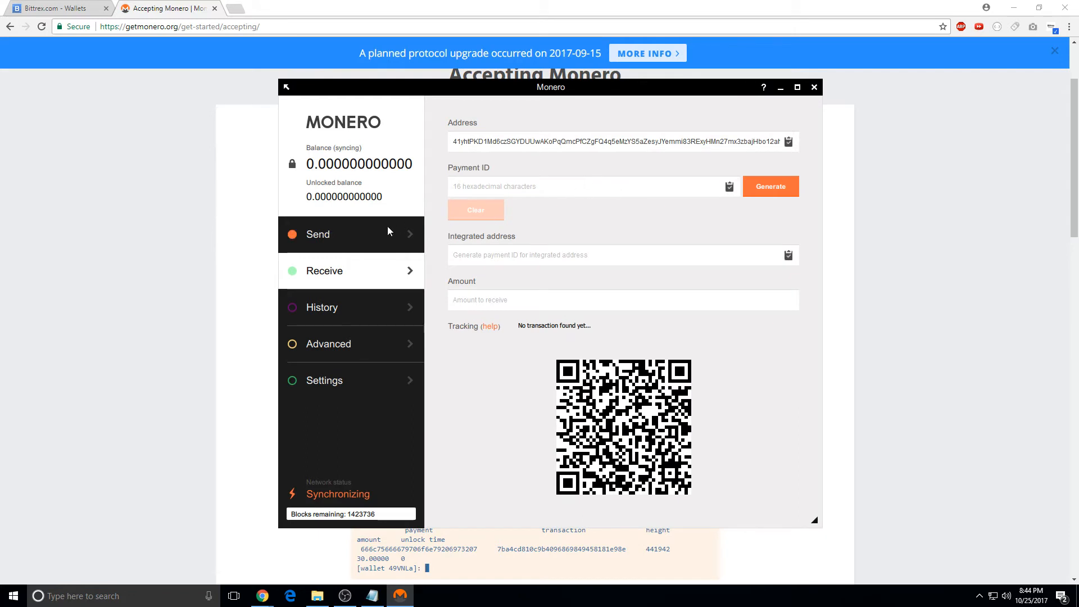
left_click(317, 234)
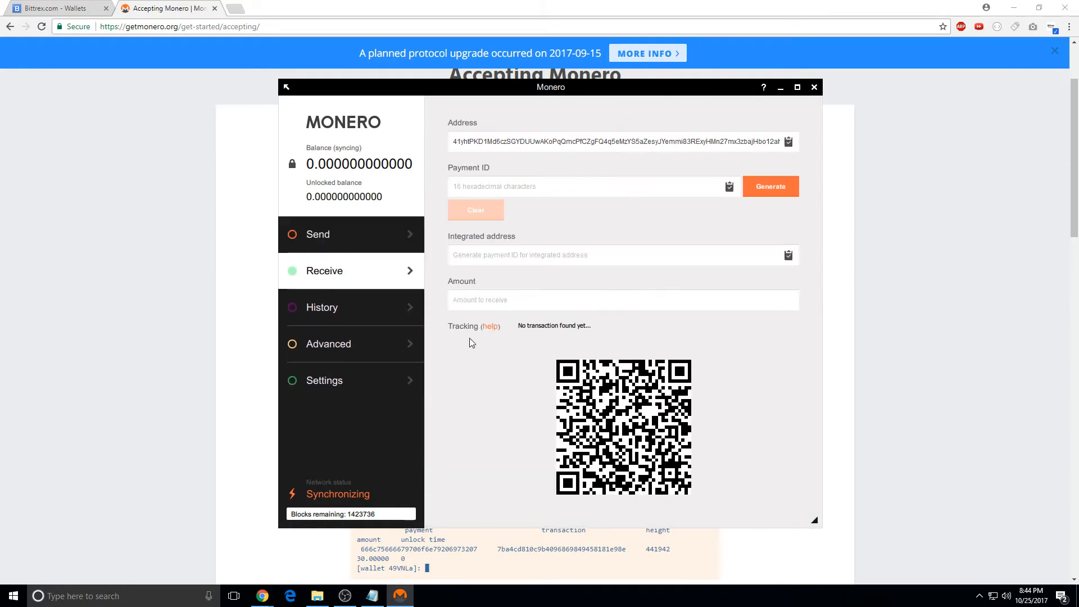
mouse_move(551, 129)
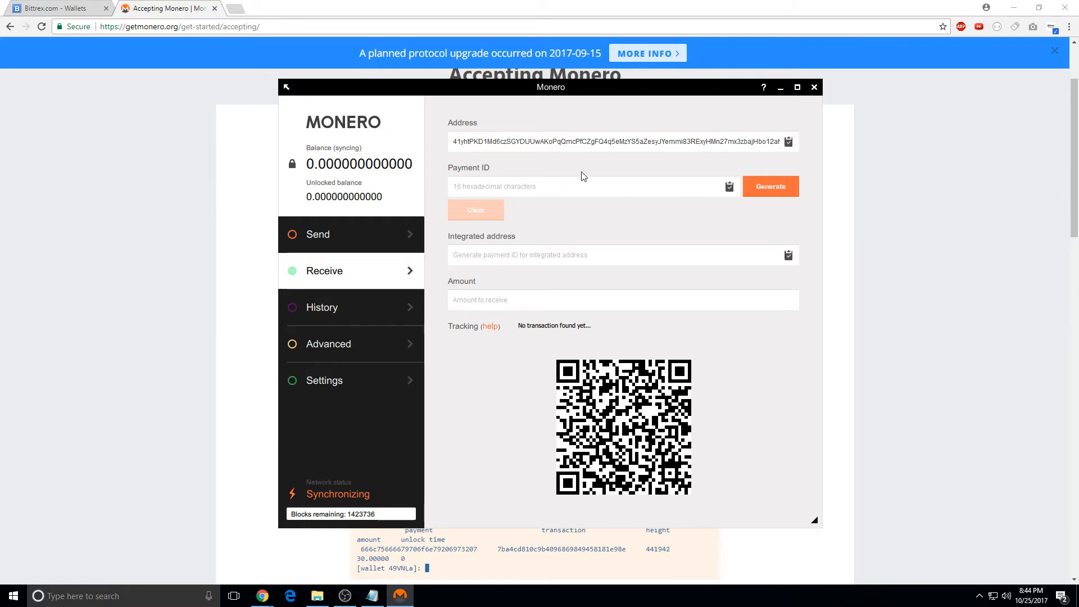
mouse_move(791, 263)
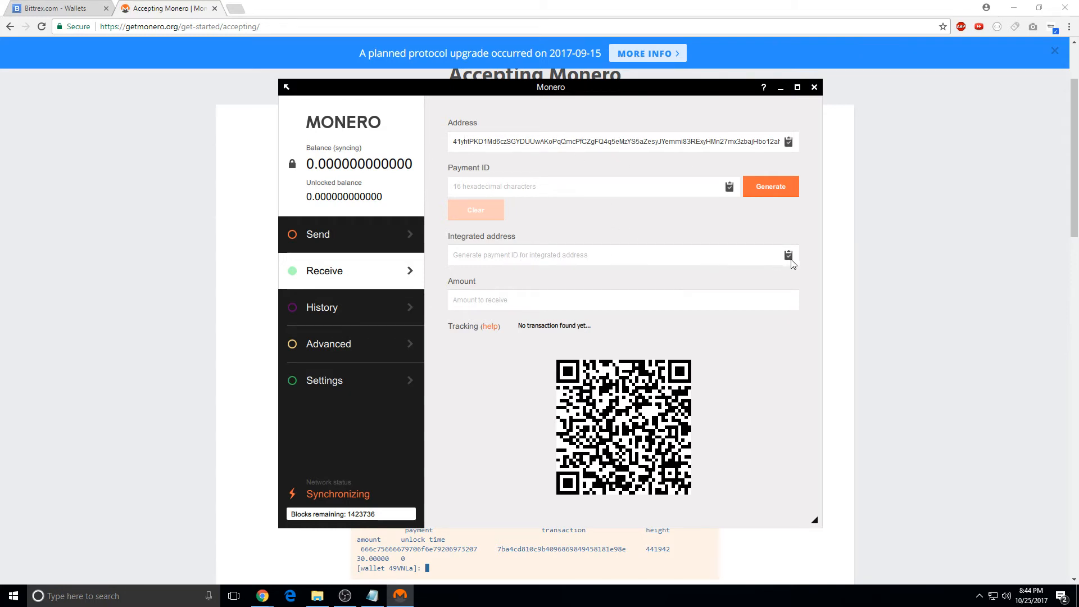
mouse_move(144, 134)
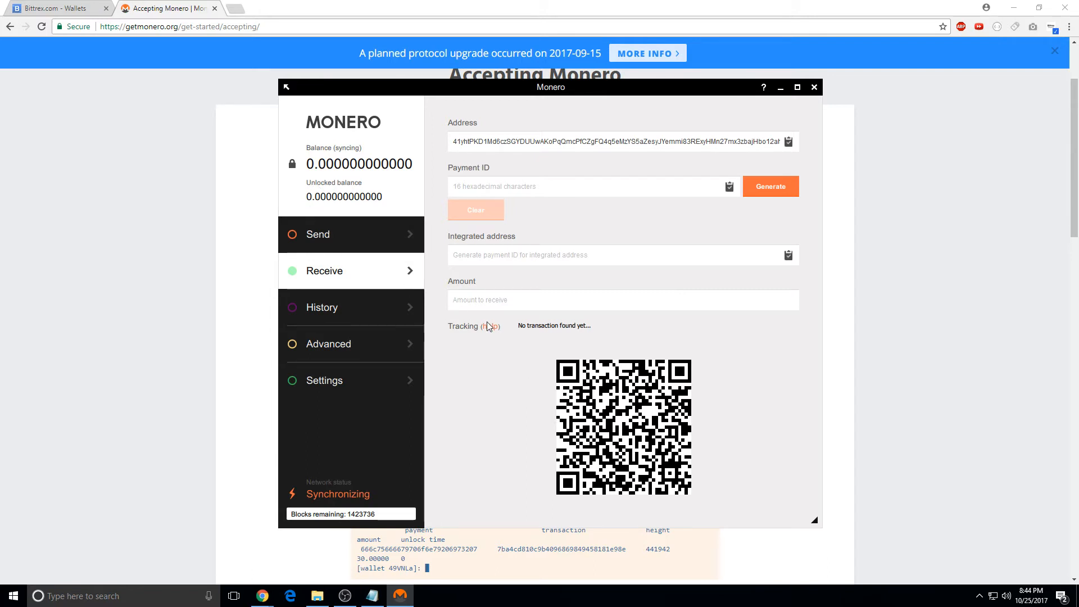
left_click(491, 325)
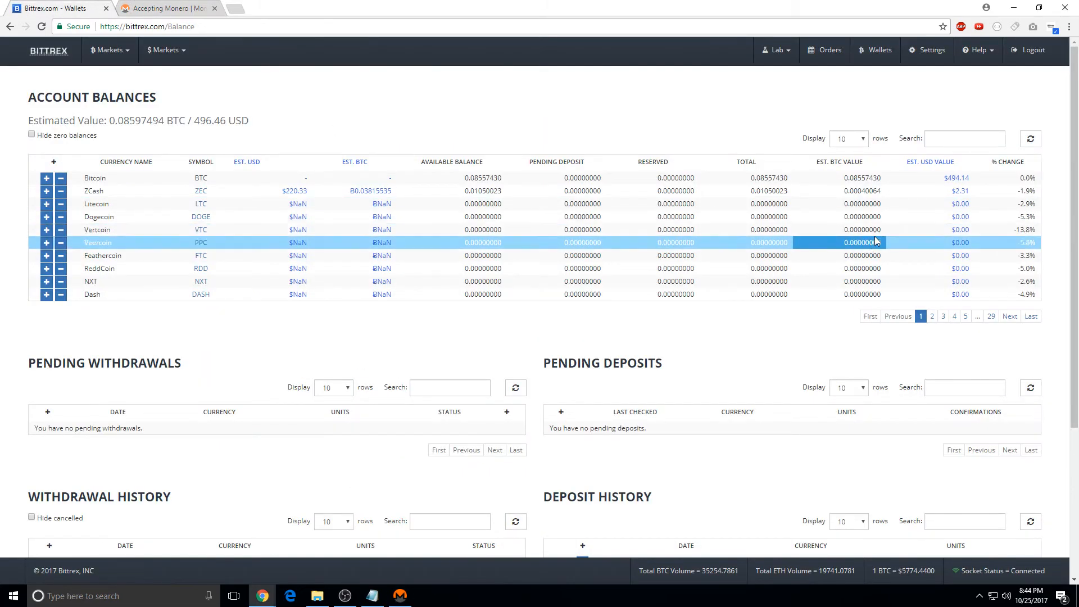
Filter Bittrex balances to 'monero', then view and close the XMR deposit payment ID and address
left_click(964, 138)
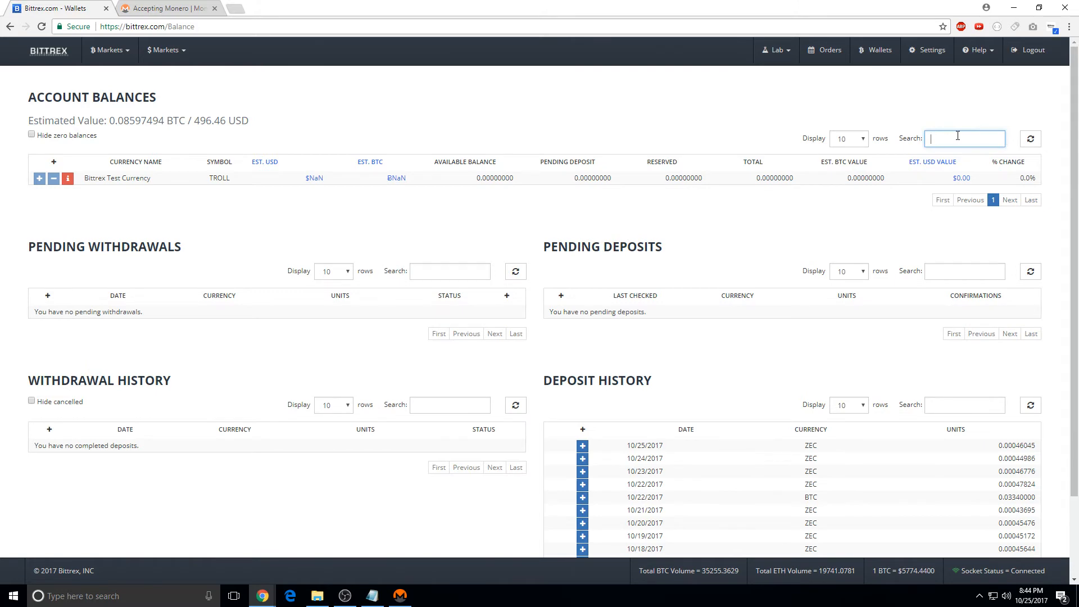
type("monero")
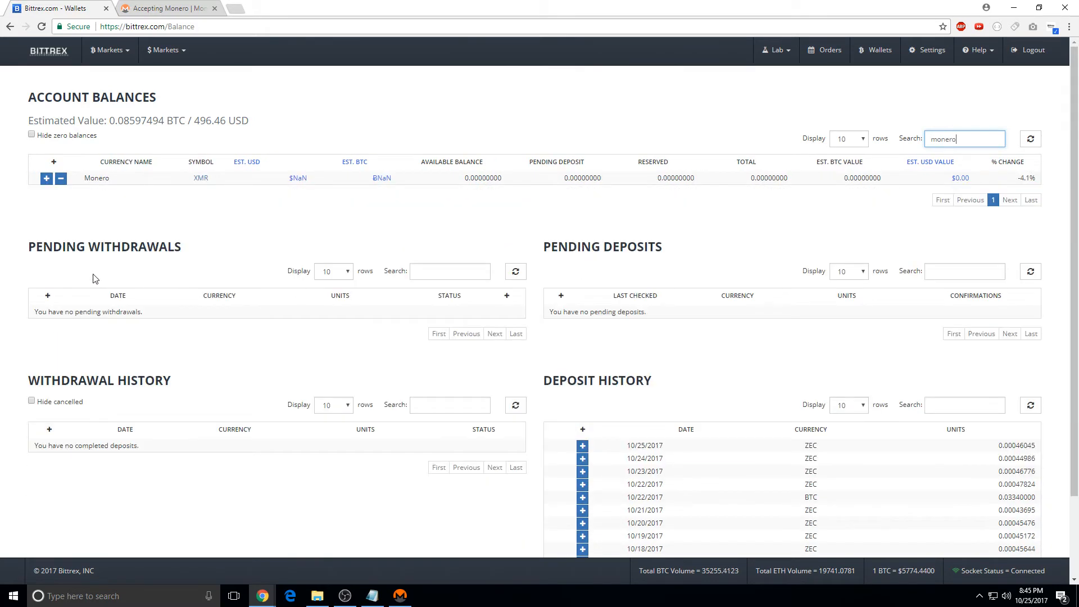
left_click(46, 178)
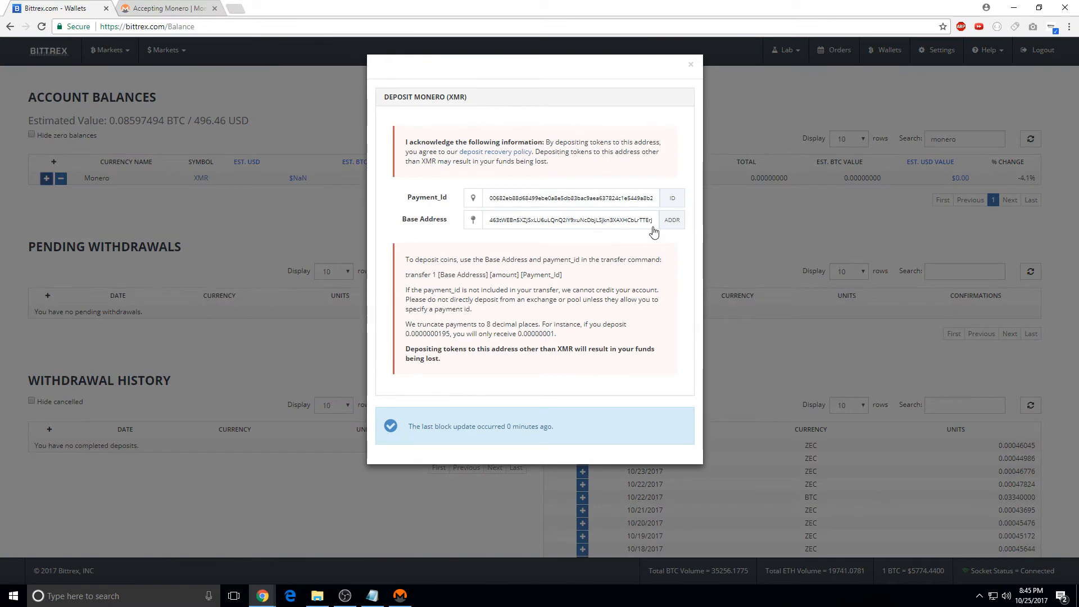
mouse_move(696, 232)
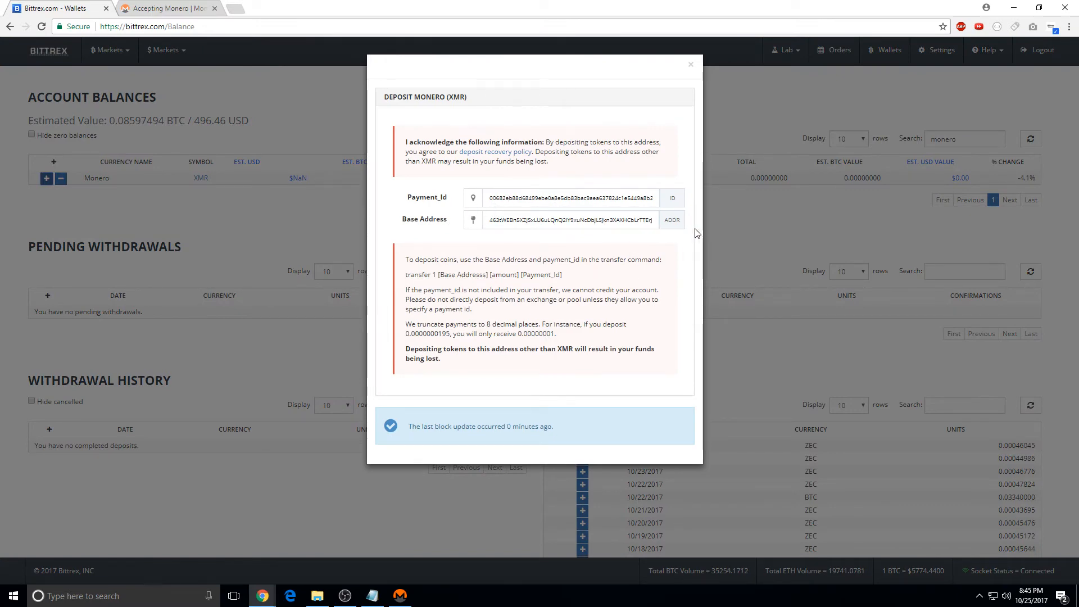
left_click(690, 64)
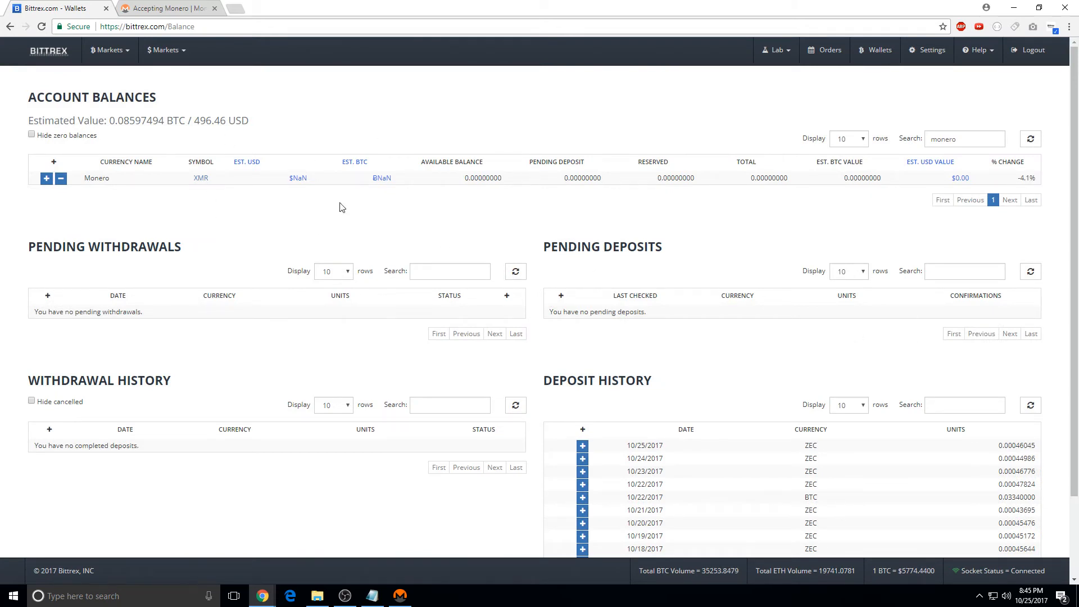
mouse_move(287, 236)
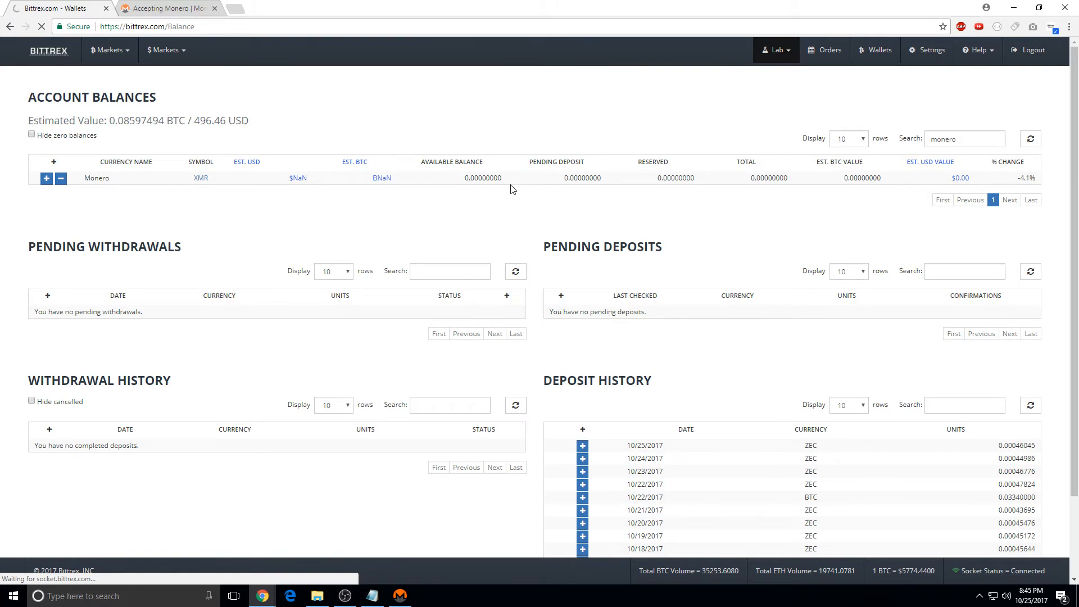
Browse the Lab Auto-Sell wallet list, then return to the Bitcoin markets home page
left_click(774, 49)
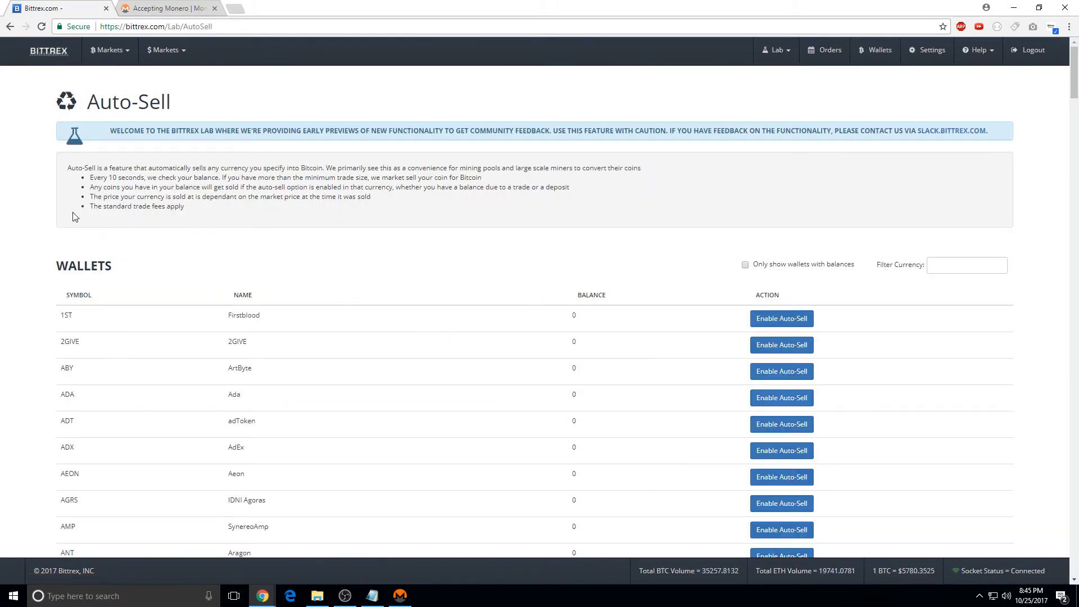
scroll("down", 3)
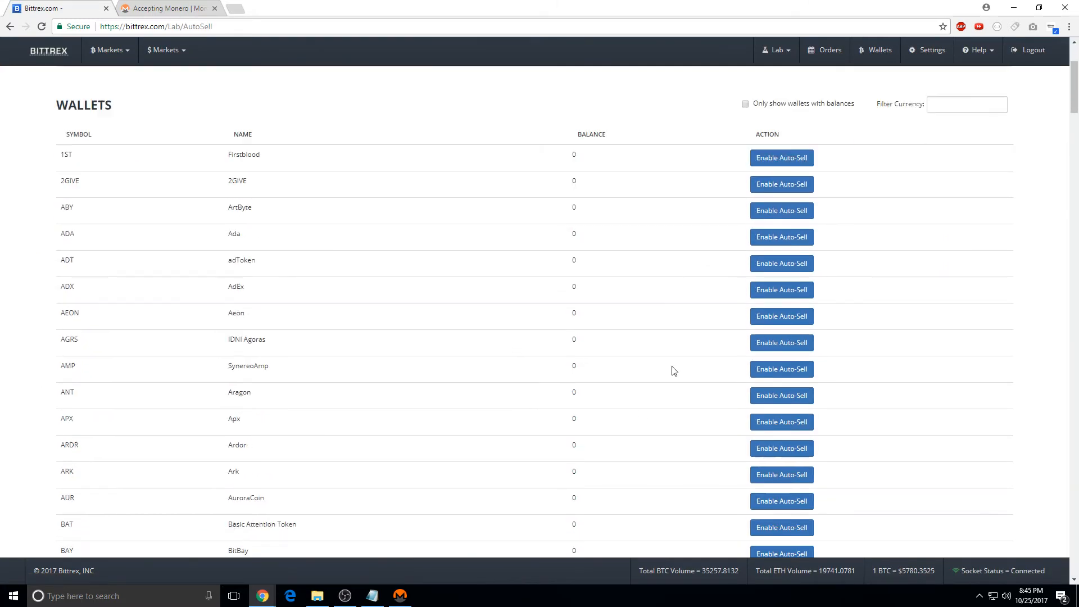
scroll("down", 3)
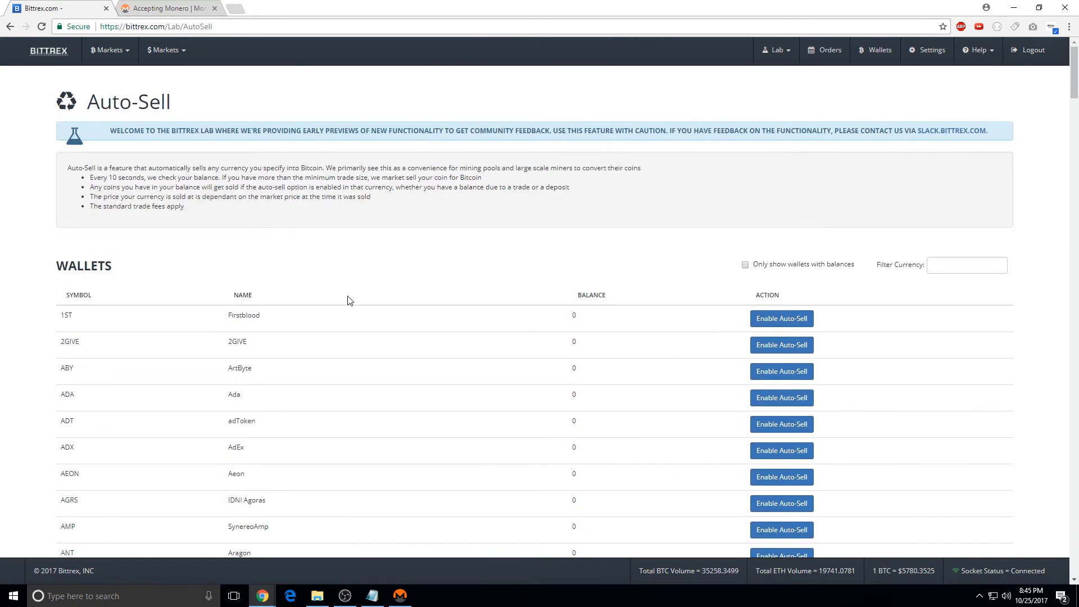
left_click(48, 50)
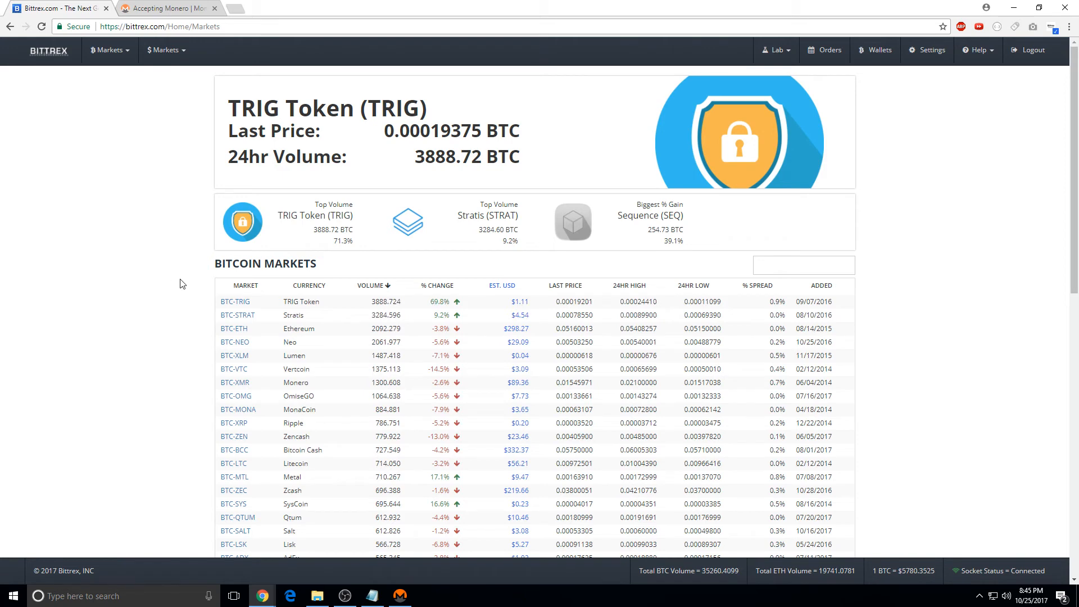
mouse_move(920, 362)
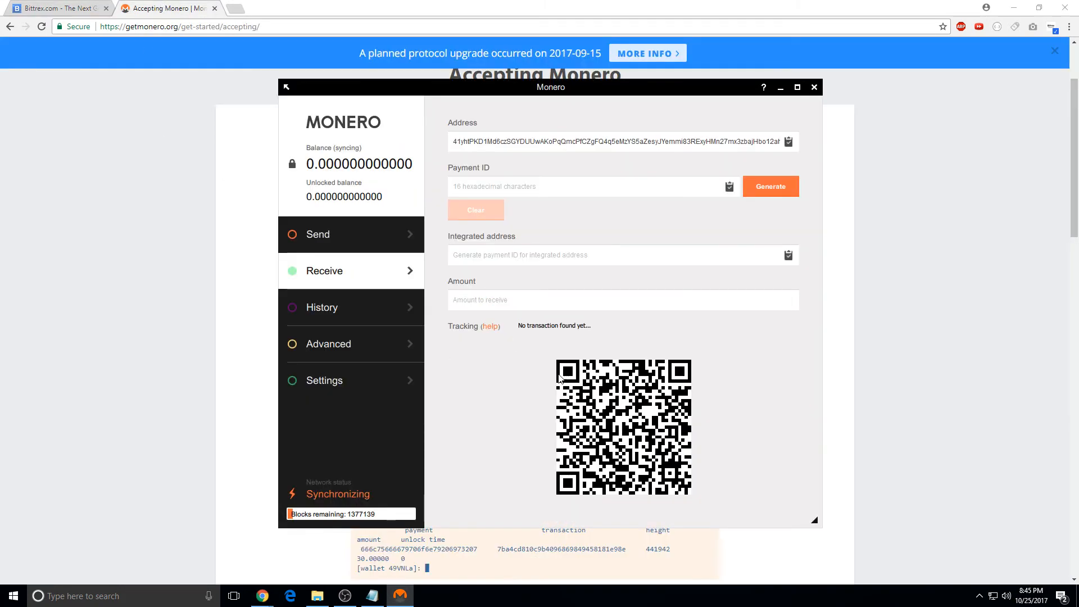
mouse_move(568, 270)
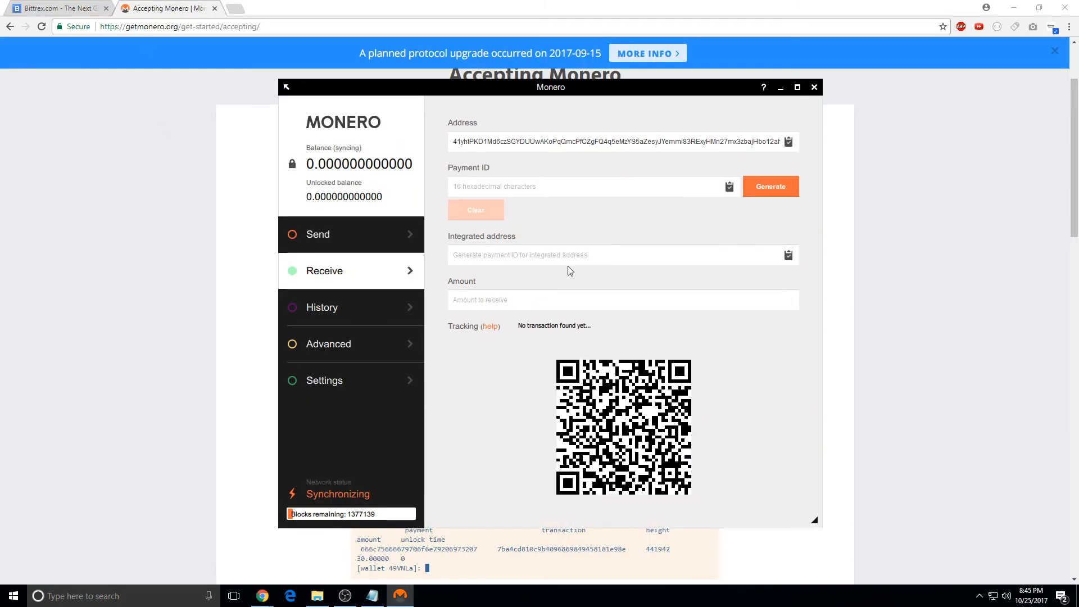
Navigate via Send and Advanced to the Mining page showing solo mining inactive
left_click(317, 234)
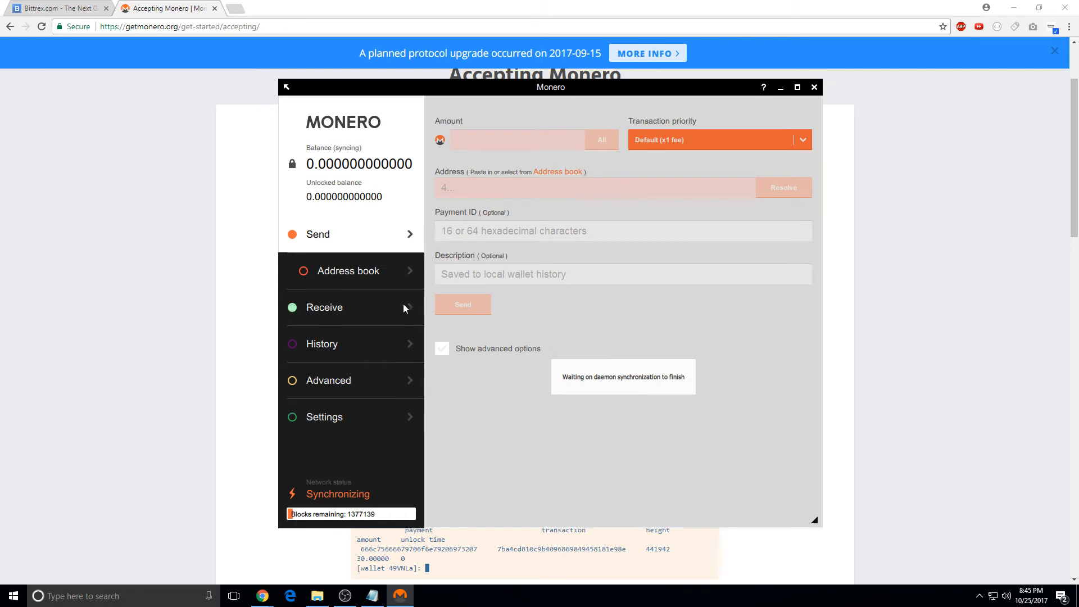
left_click(322, 307)
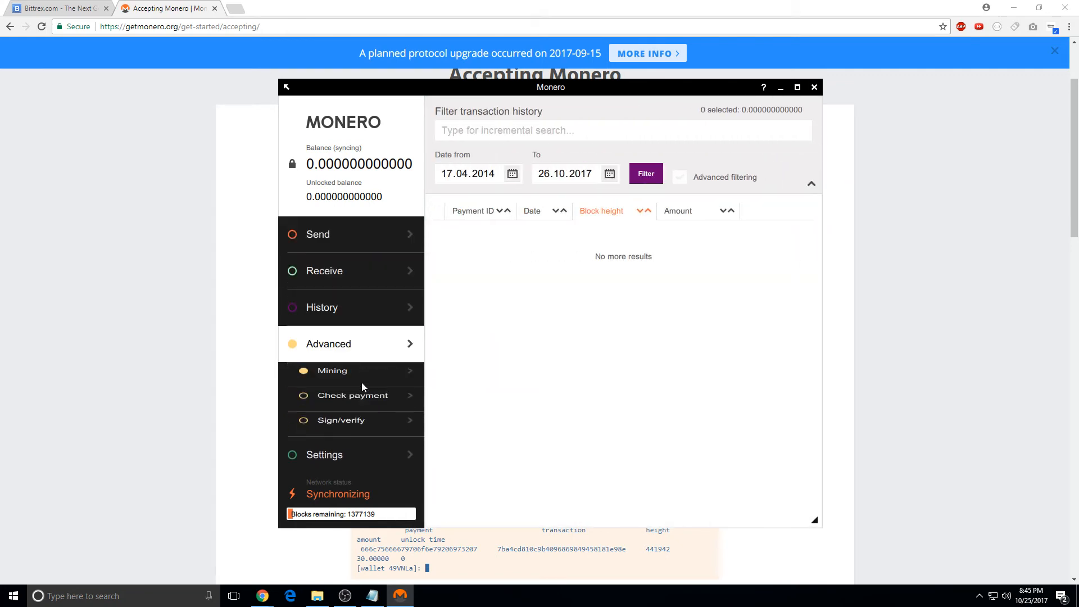
left_click(332, 371)
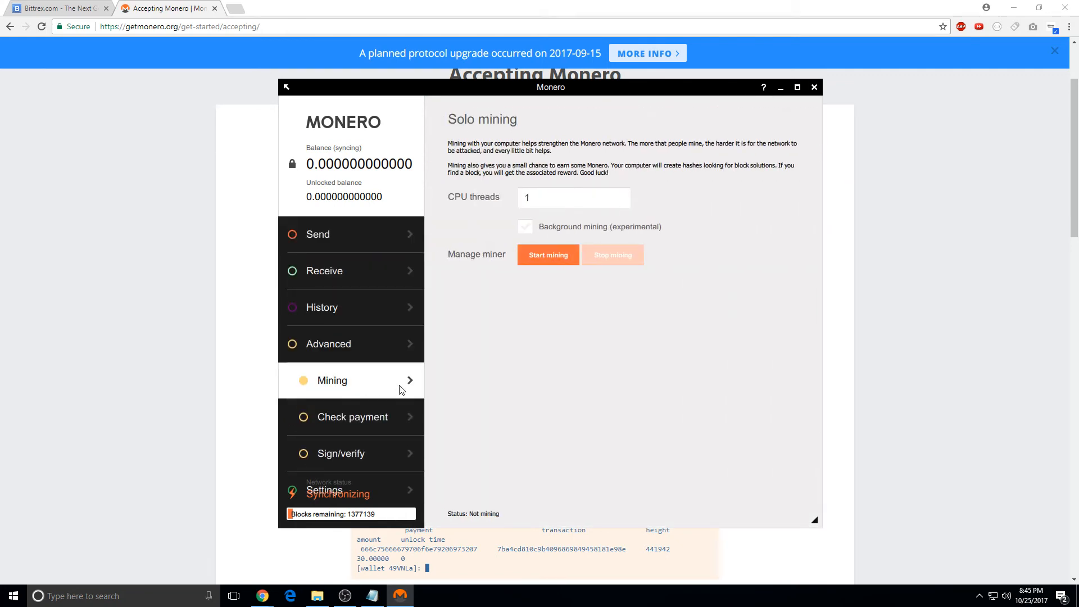
mouse_move(635, 381)
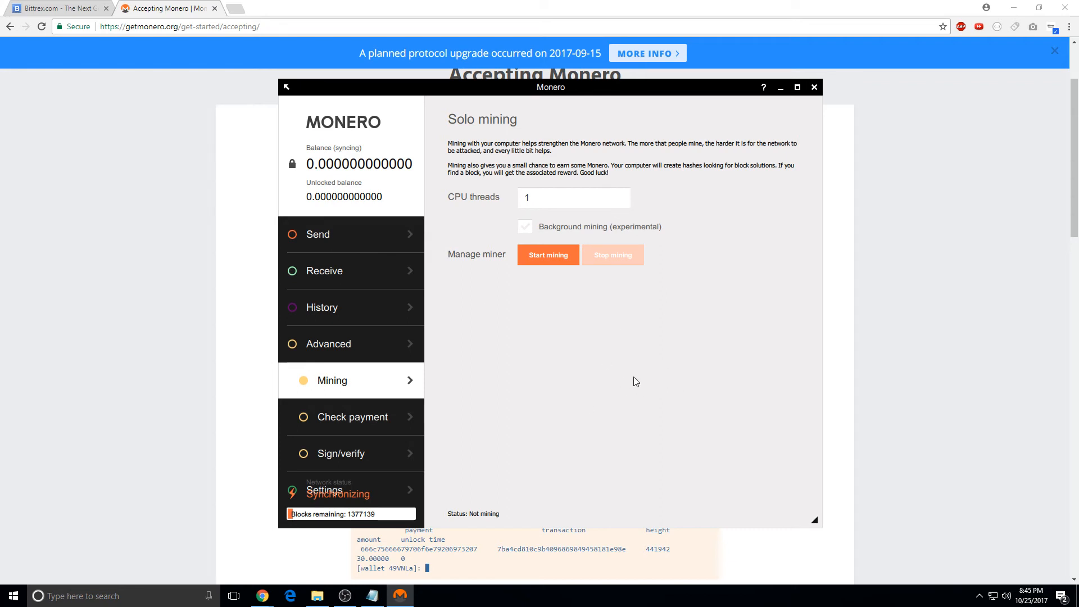
mouse_move(683, 401)
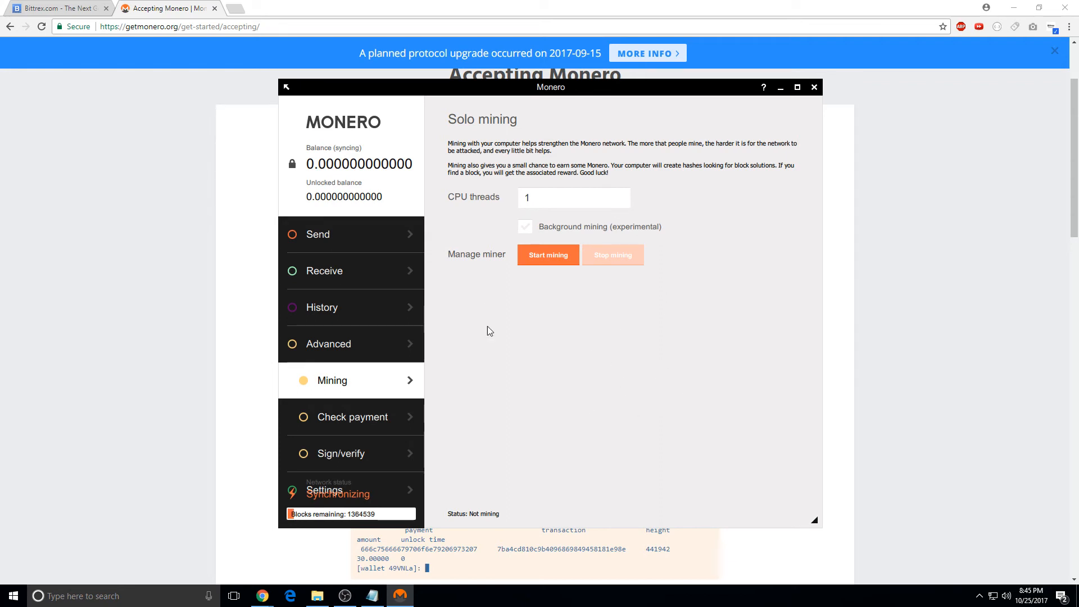
Try solo mining twice, retrying with 2 CPU threads, and dismiss both 'Couldn't start mining' errors
left_click(546, 255)
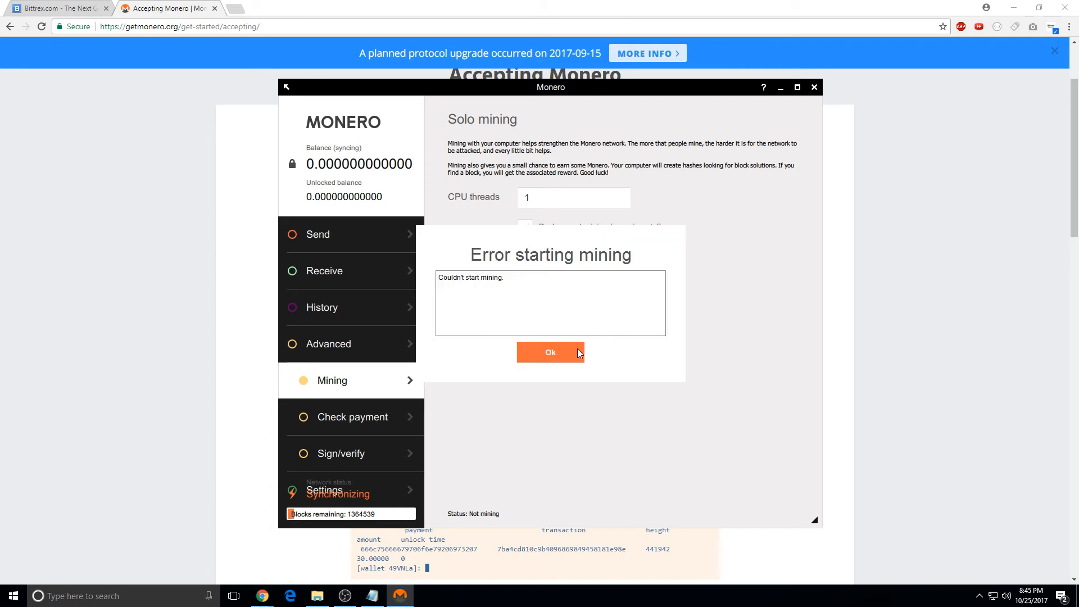
left_click(549, 351)
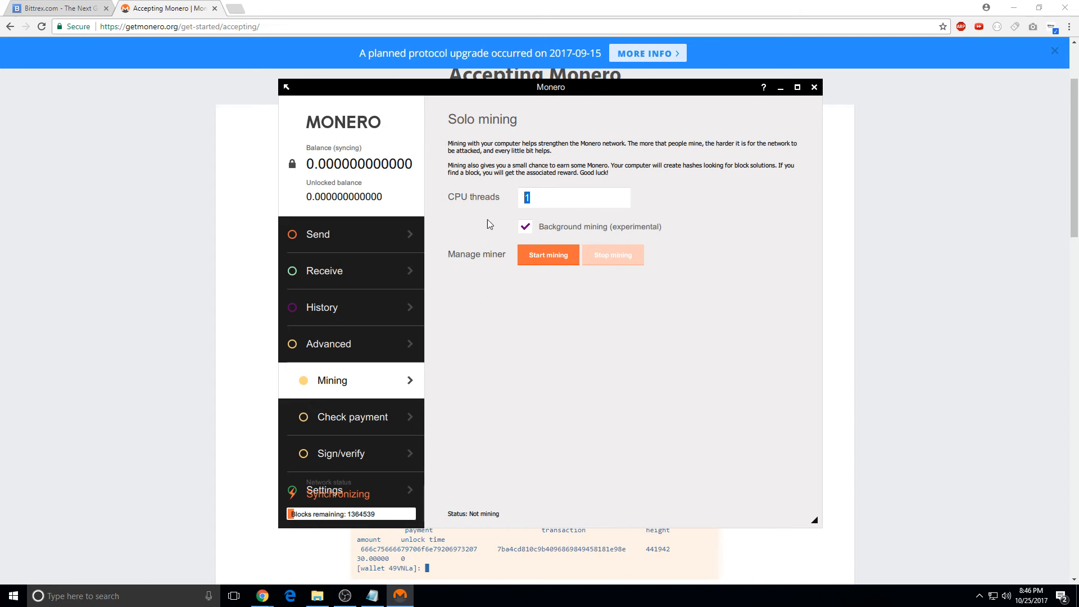
left_click(547, 254)
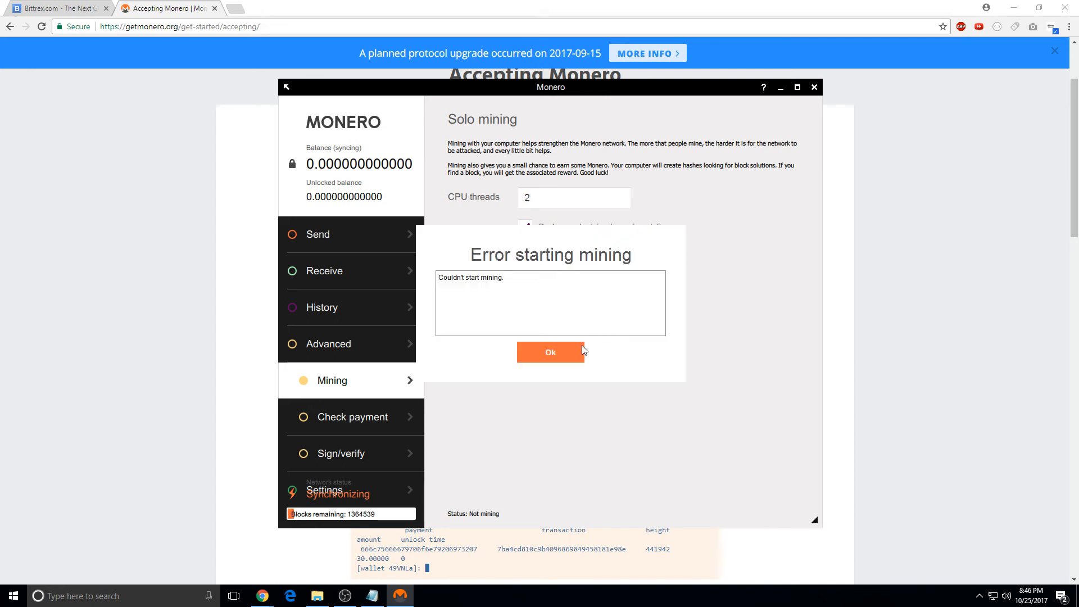
left_click(549, 352)
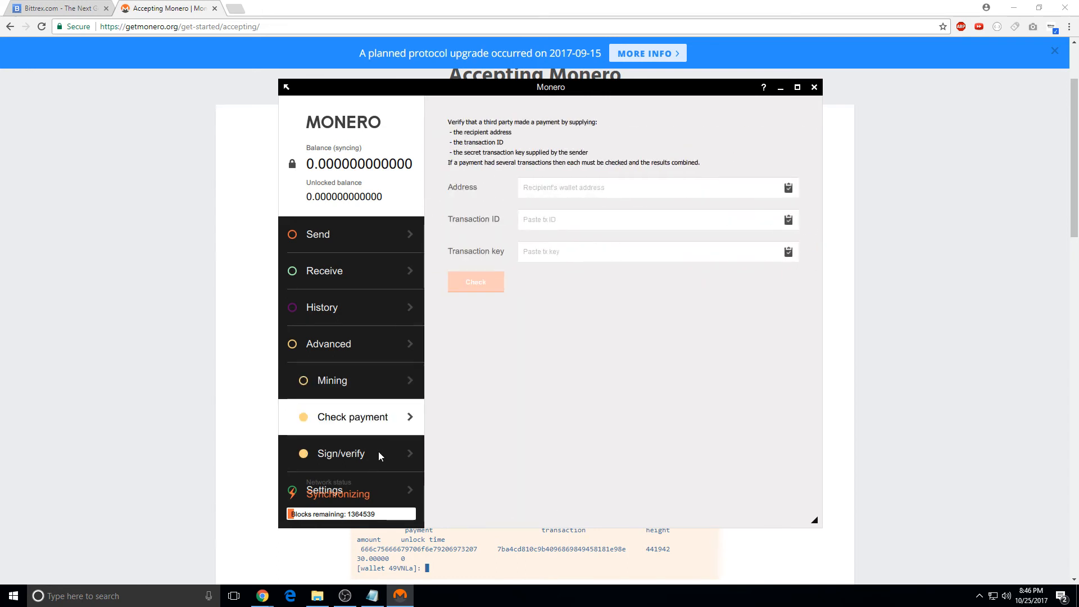
Browse the Sign/verify and Check payment pages, then return to Mining and the Receive address
left_click(340, 453)
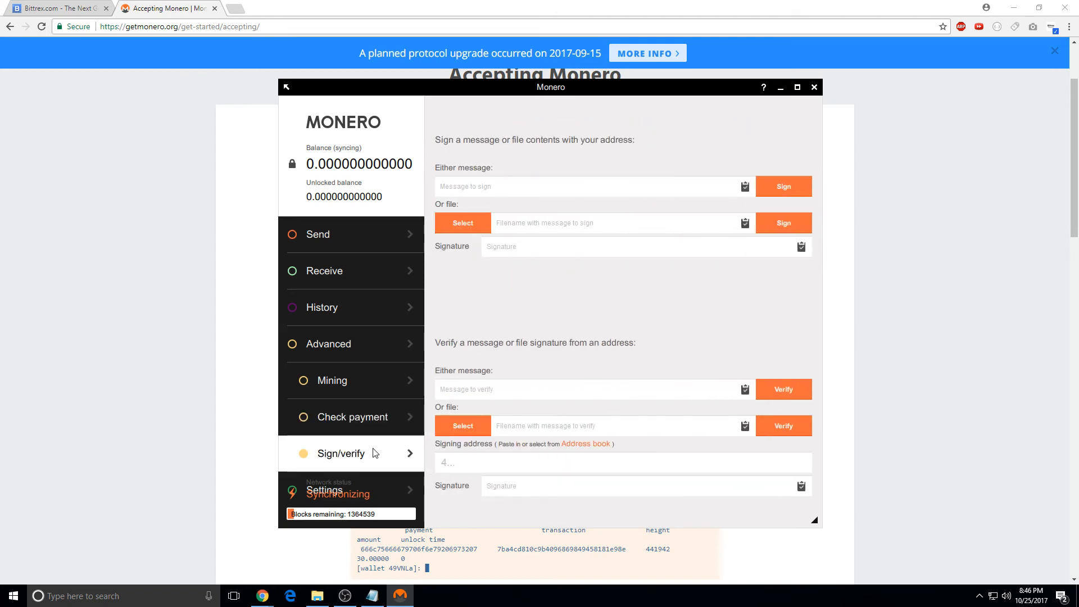
left_click(352, 416)
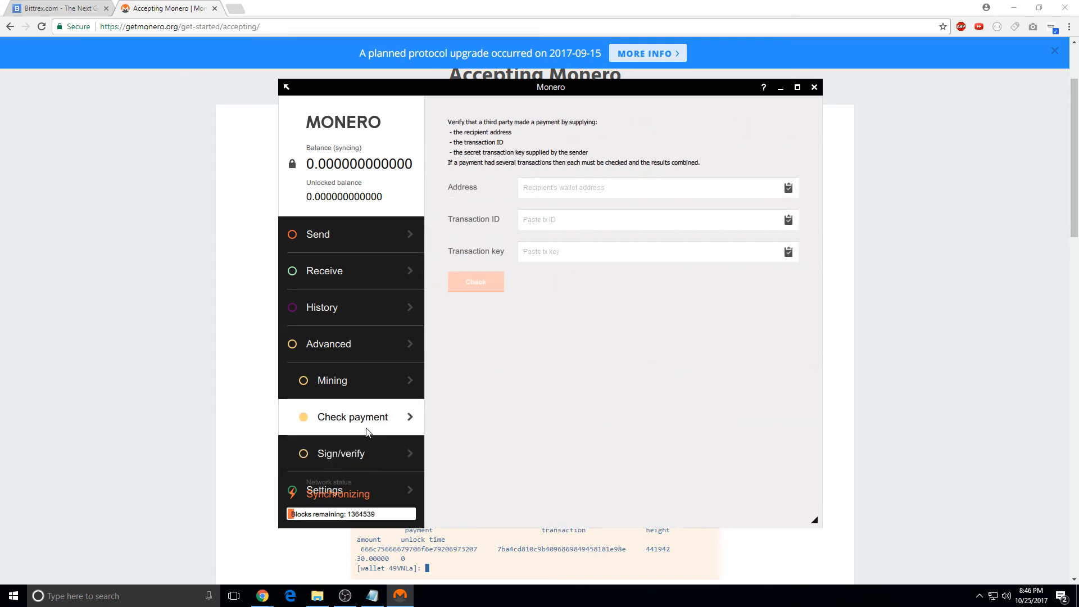
left_click(331, 380)
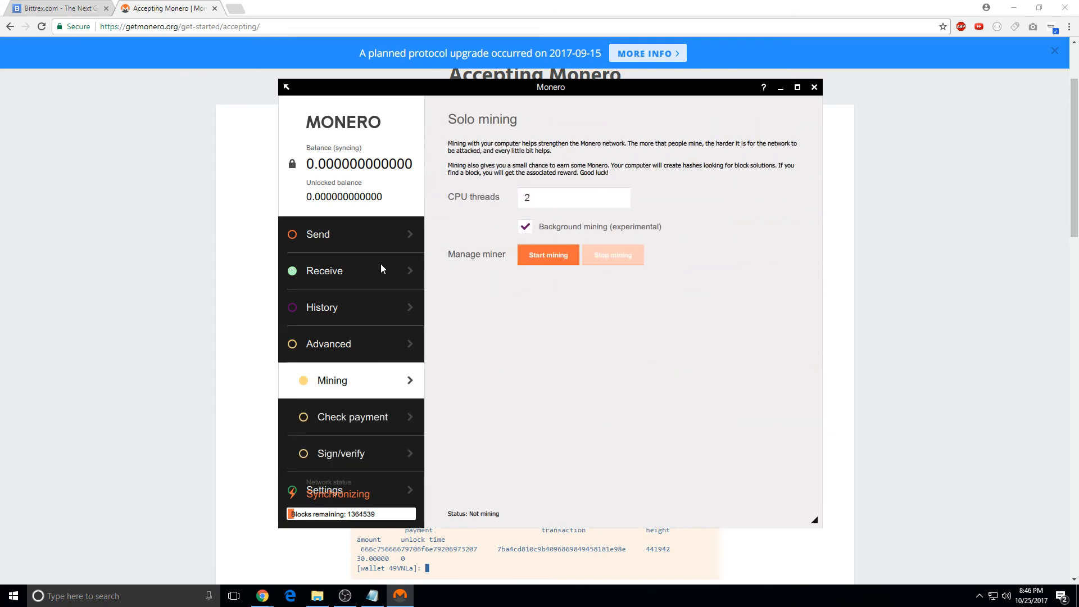
left_click(324, 271)
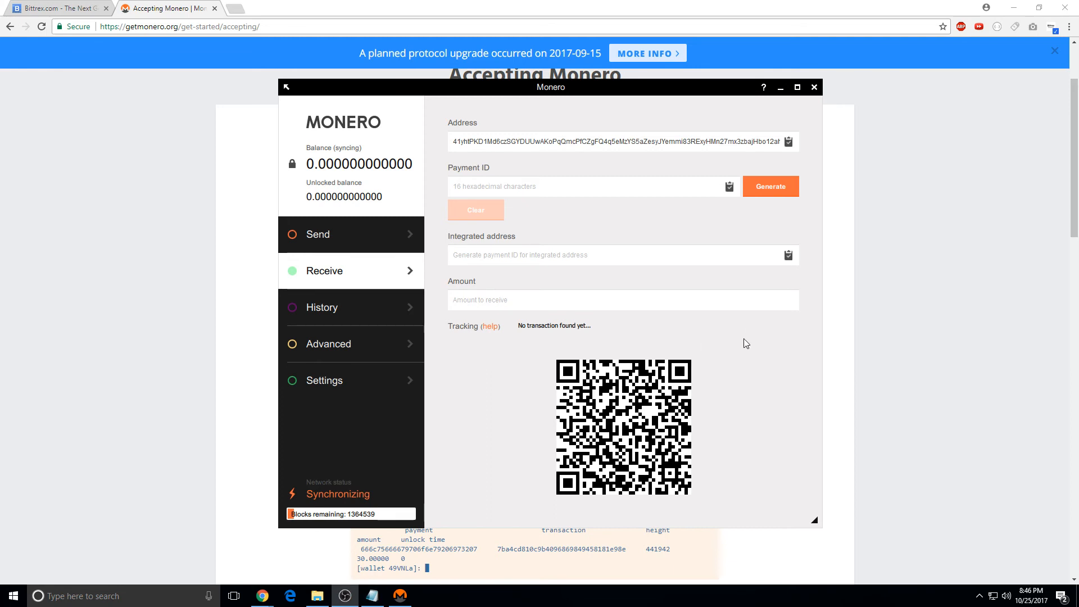
left_click(321, 306)
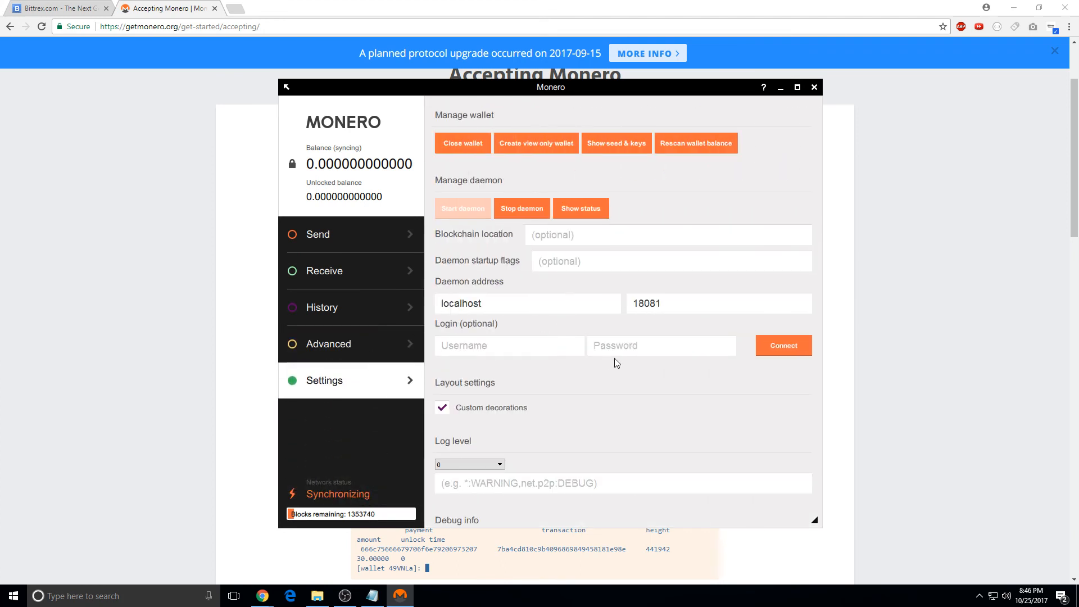
left_click(324, 270)
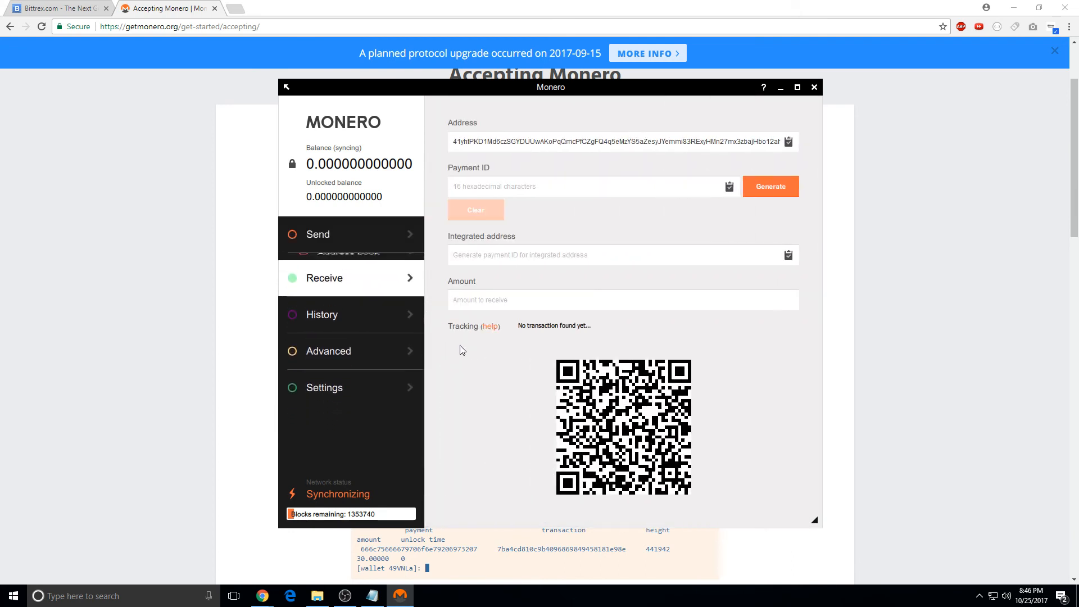
left_click(328, 350)
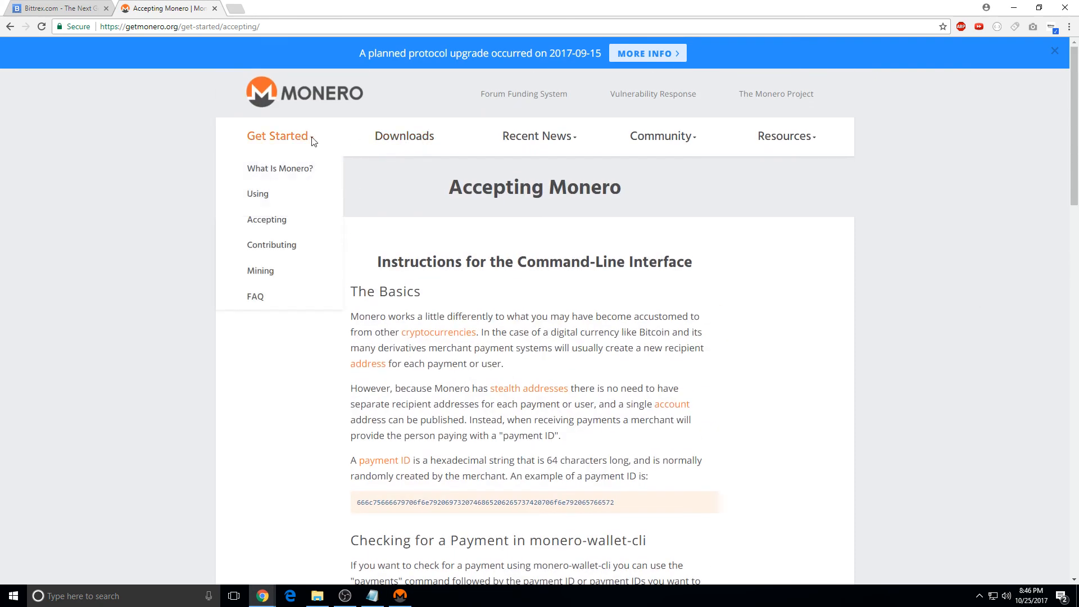
Scroll to the end of the Accepting Monero guide, then pick Mining under Get Started
scroll("down", 3)
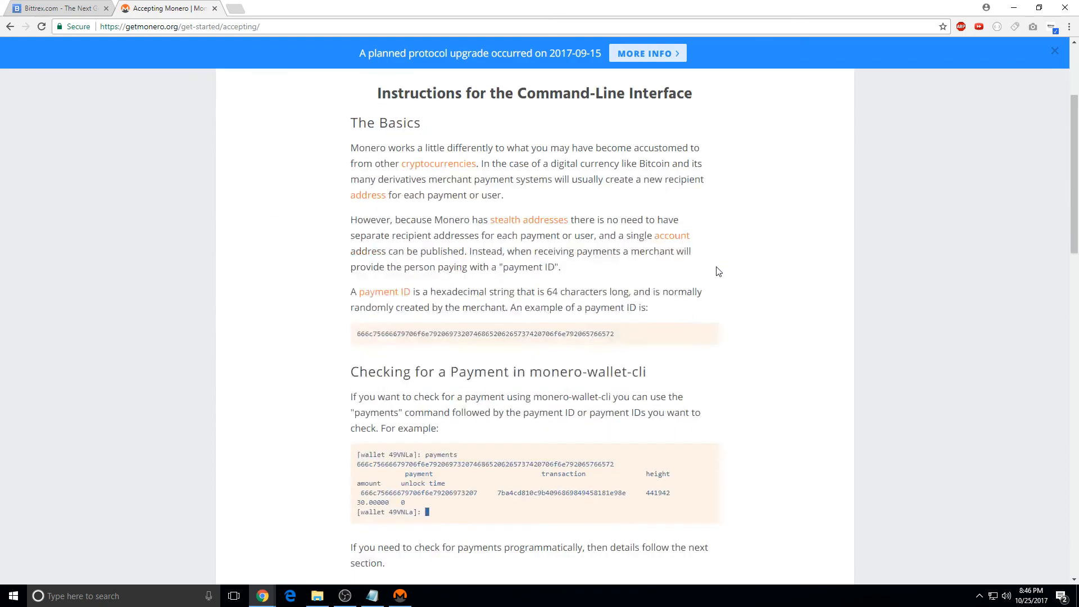
scroll("down", 3)
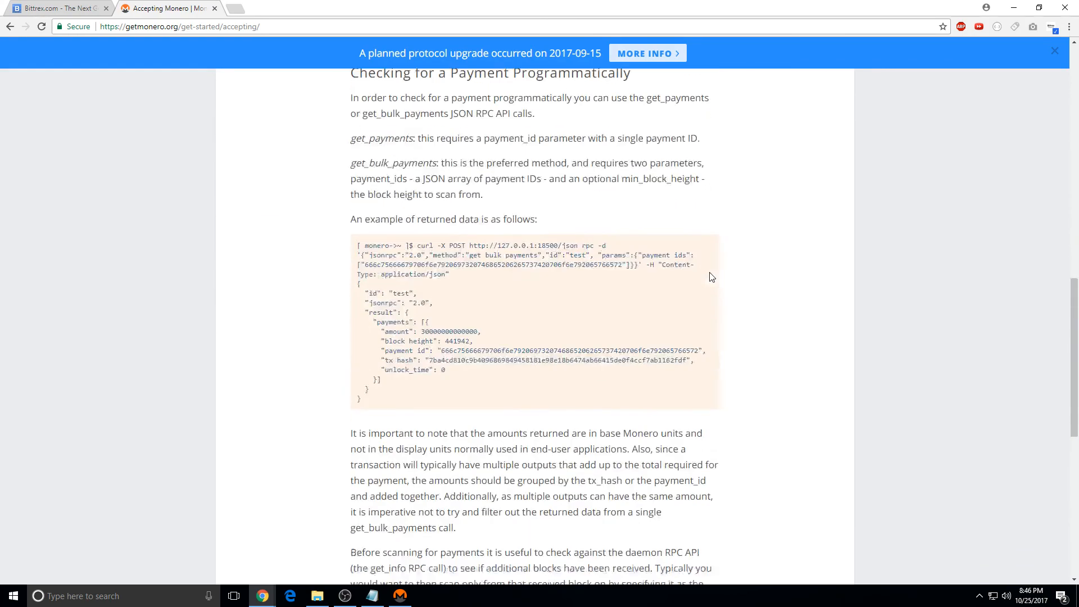
scroll("down", 3)
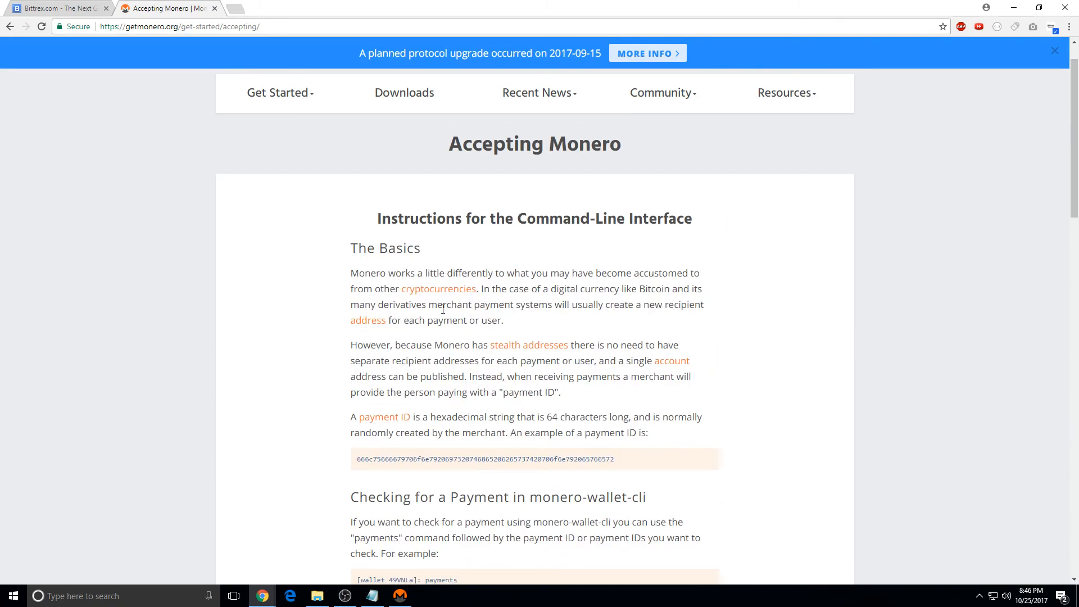
scroll("down", 3)
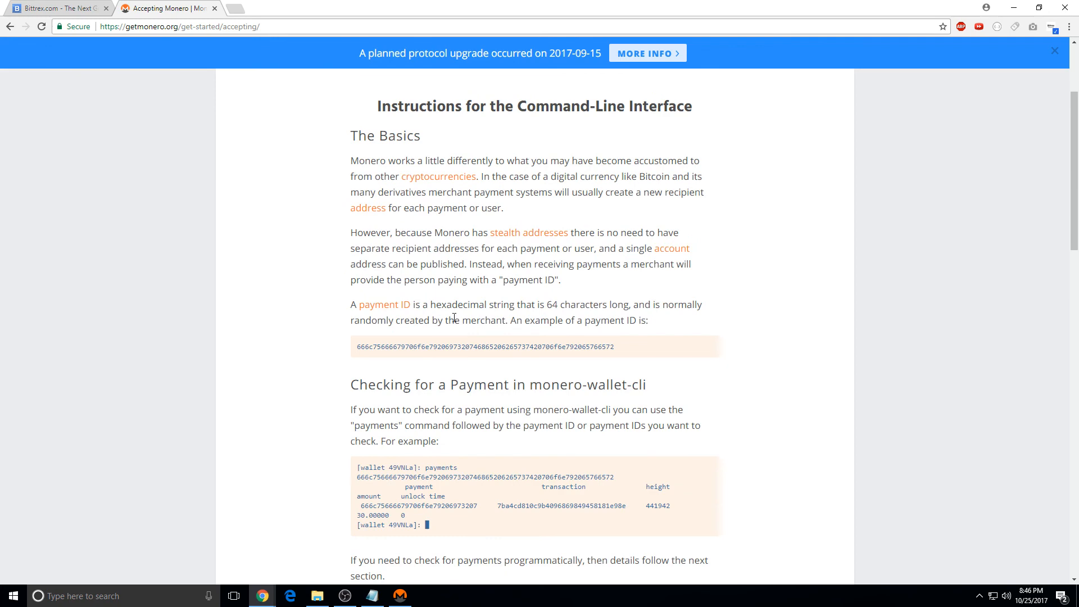
left_click(539, 135)
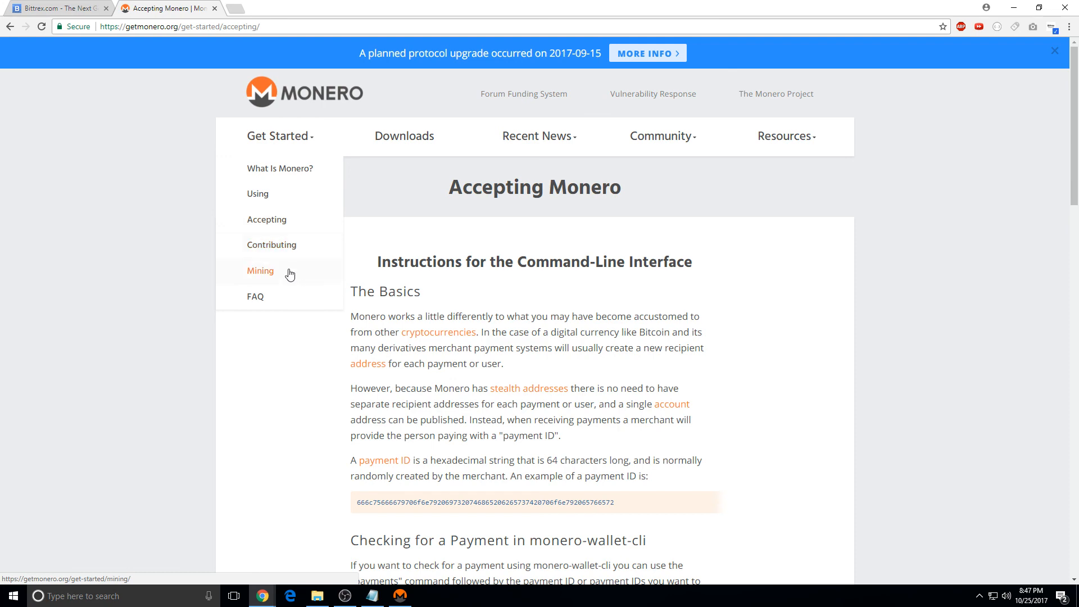
left_click(260, 271)
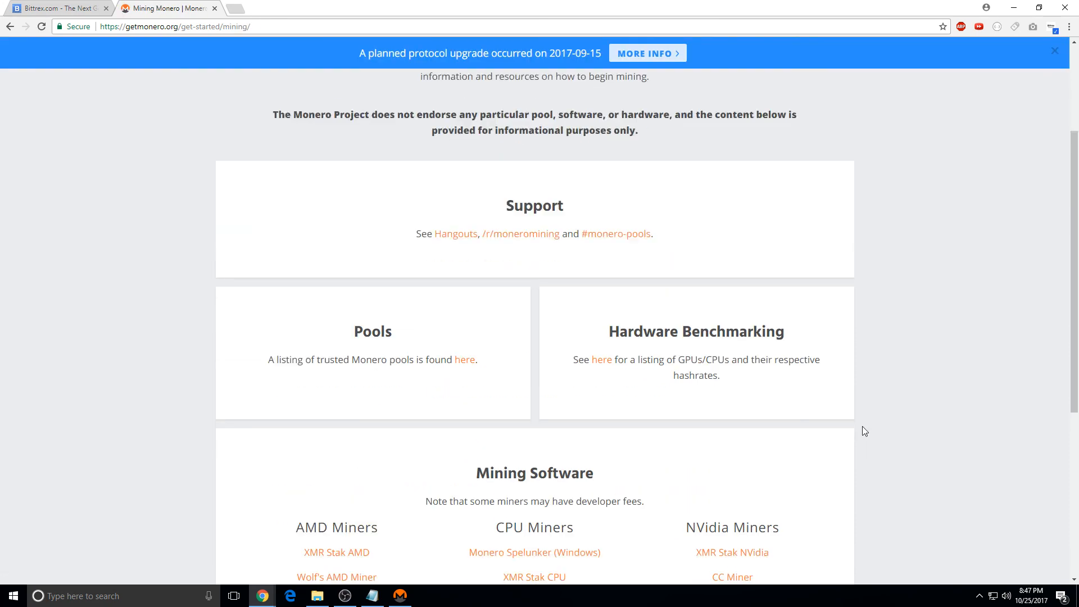